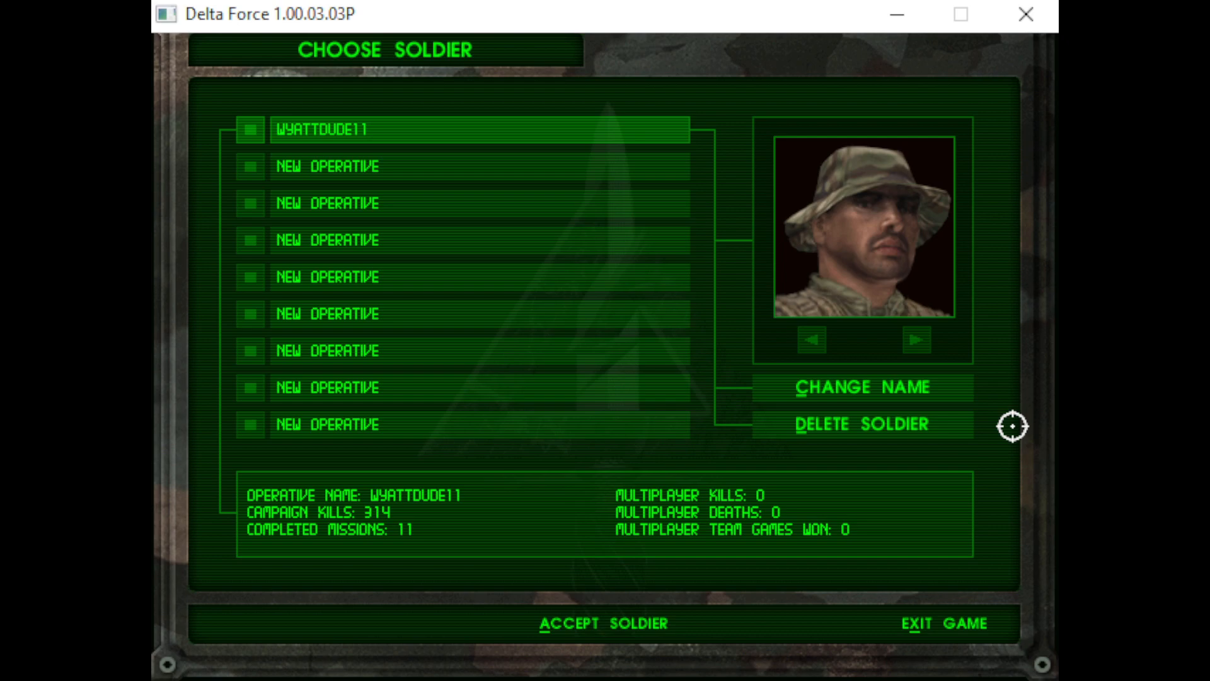
{"action": "mouse_move", "coordinate": [594, 645]}
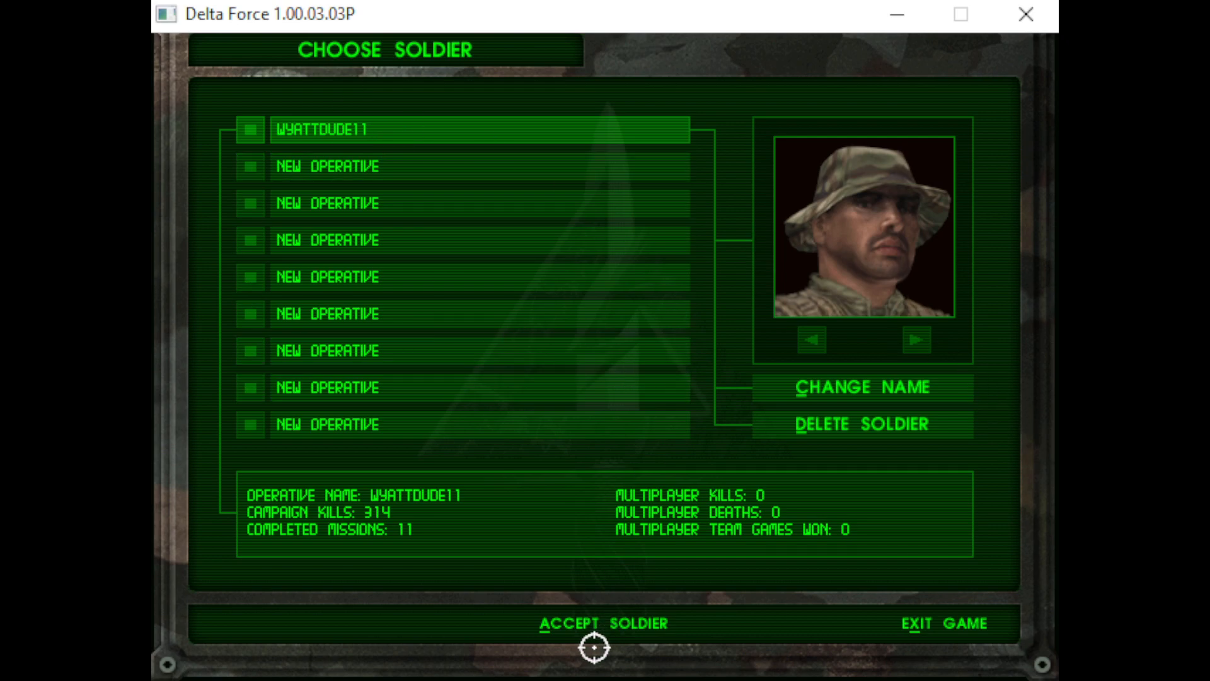
Step: Accept the soldier, choose Chad, launch Full Stop, then reopen its briefing after debriefing
{"action": "left_click", "coordinate": [604, 622]}
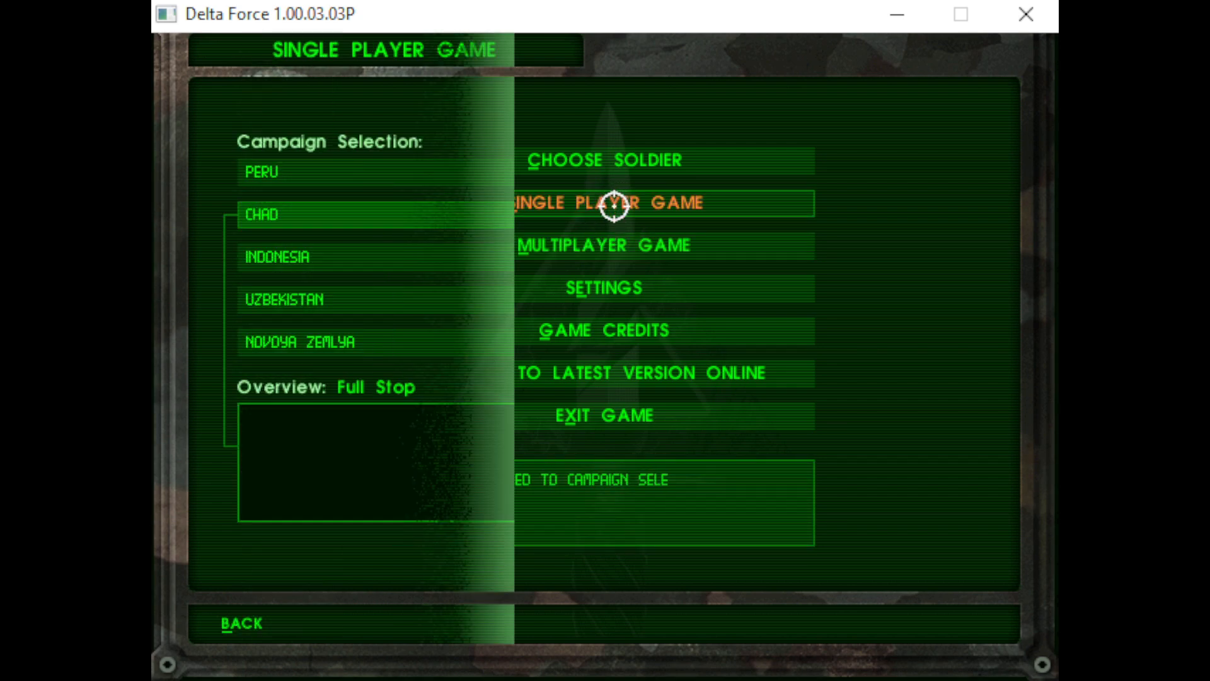
{"action": "left_click", "coordinate": [618, 203]}
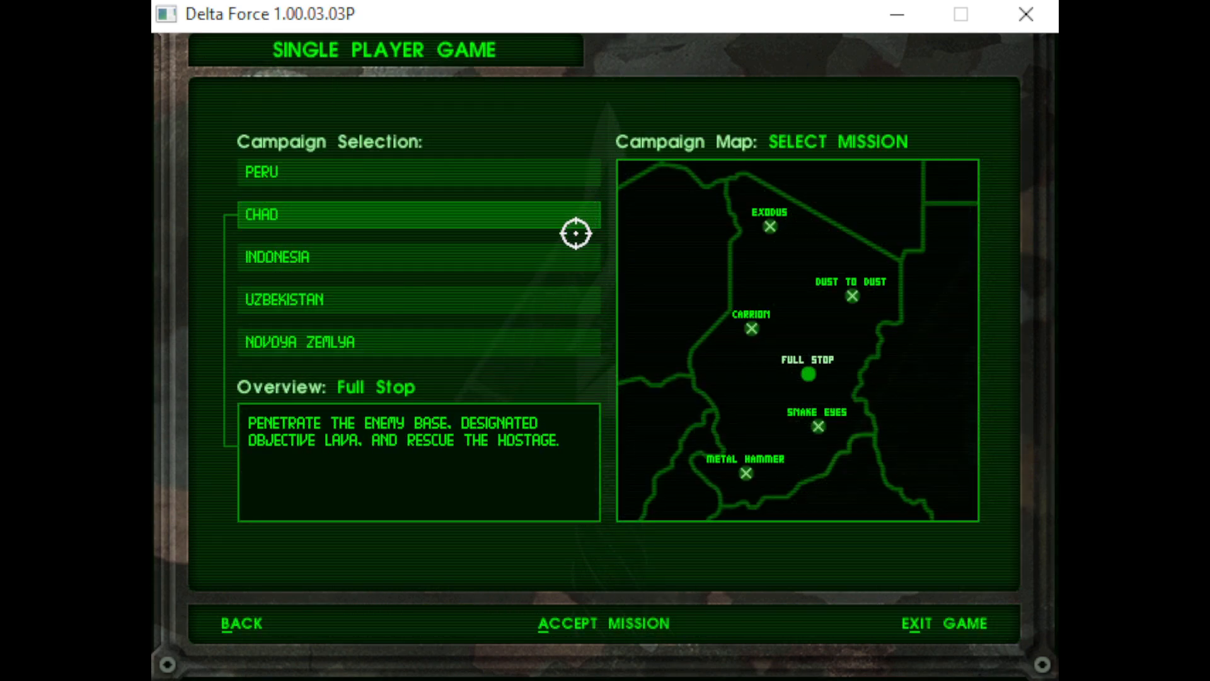
{"action": "mouse_move", "coordinate": [808, 374]}
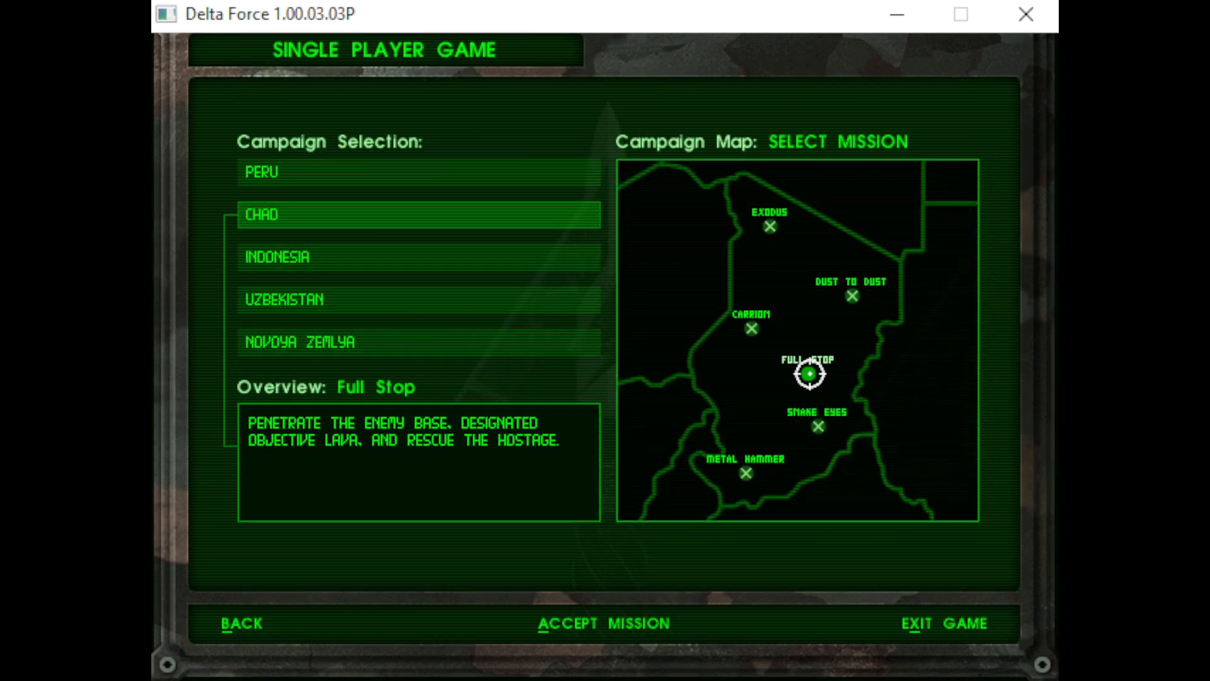
{"action": "left_click", "coordinate": [606, 623]}
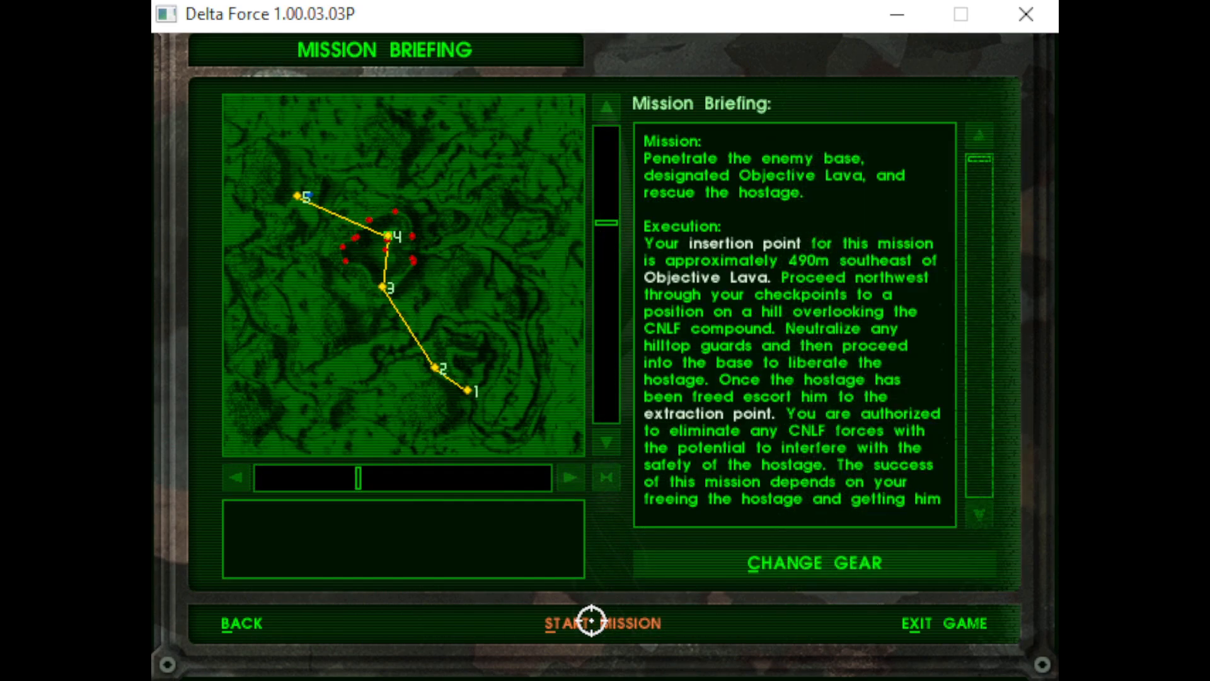
{"action": "left_click", "coordinate": [590, 622]}
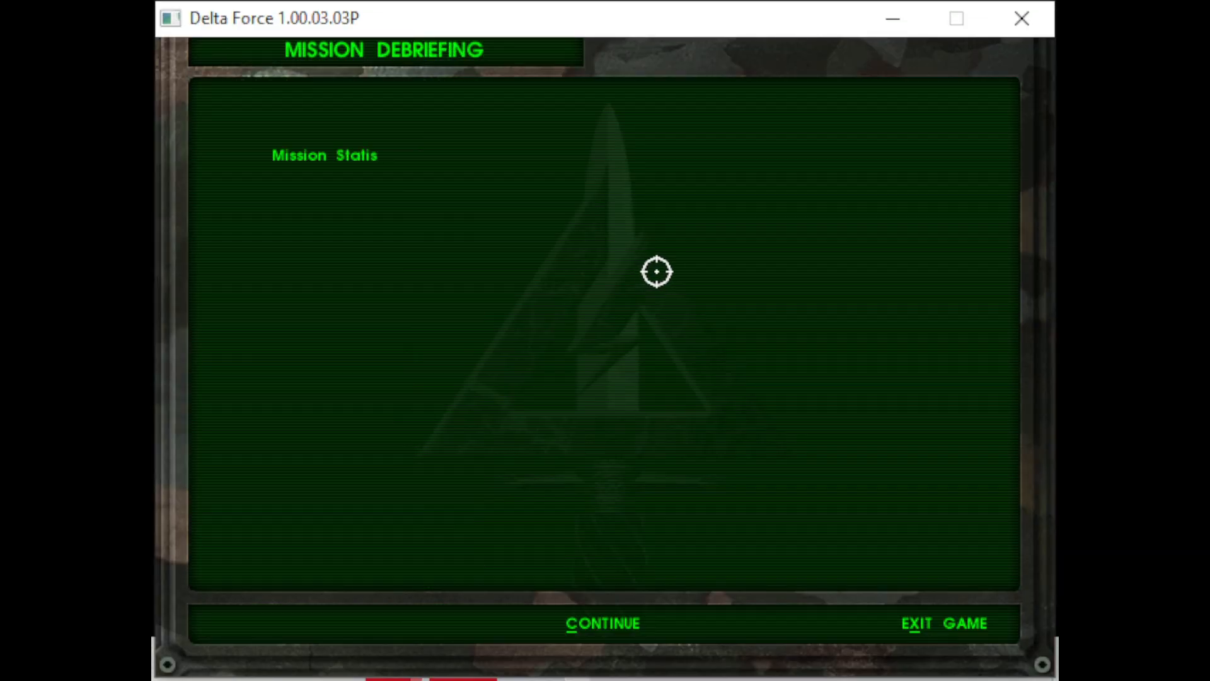
{"action": "left_click", "coordinate": [603, 623]}
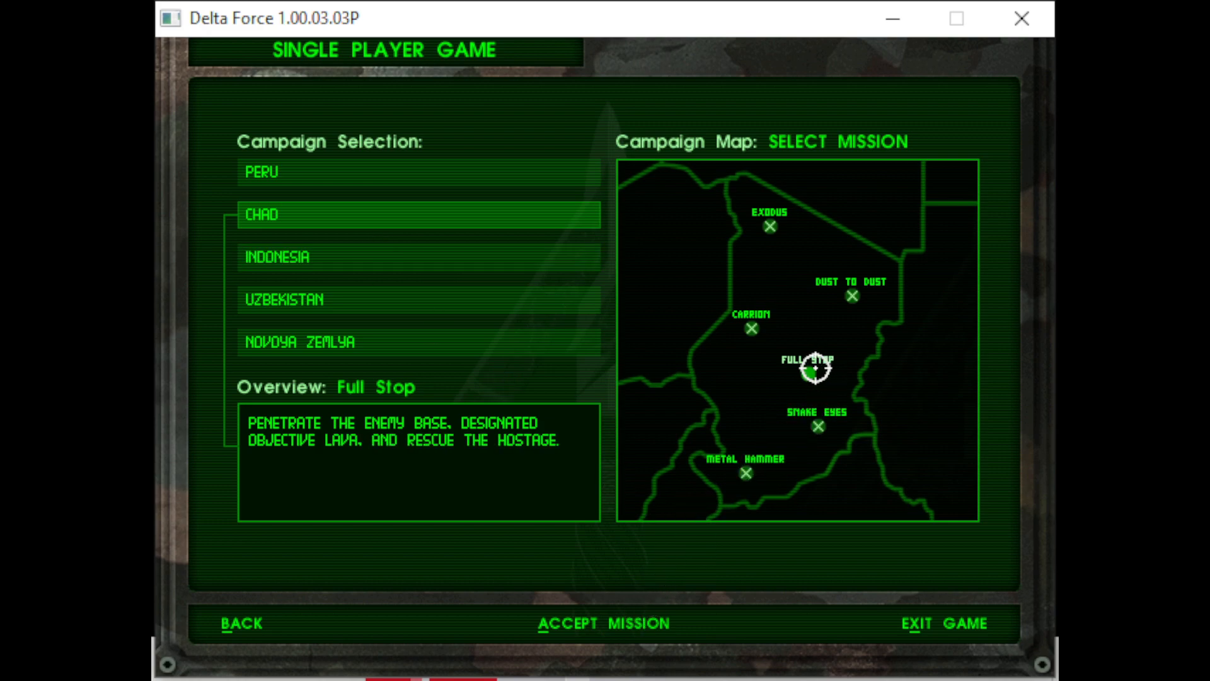
{"action": "left_click", "coordinate": [605, 623]}
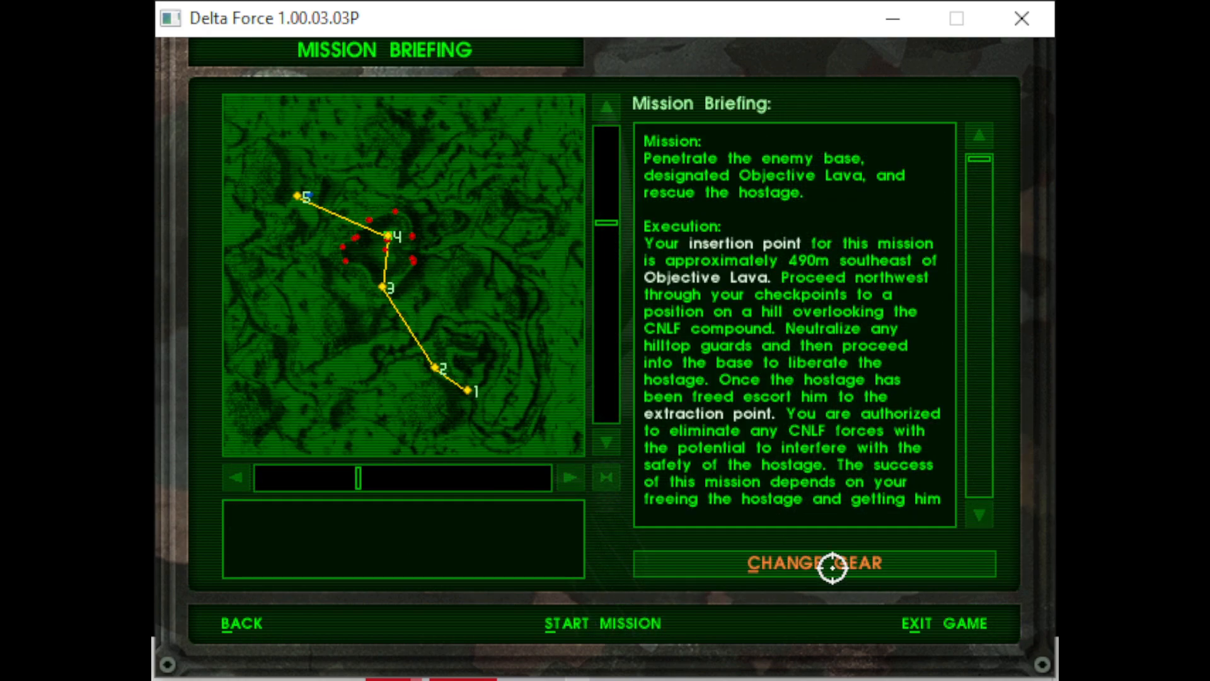
Step: Pair the Barrett .50 cal with 2 LAWs as secondary weapon and launch Full Stop
{"action": "left_click", "coordinate": [812, 562]}
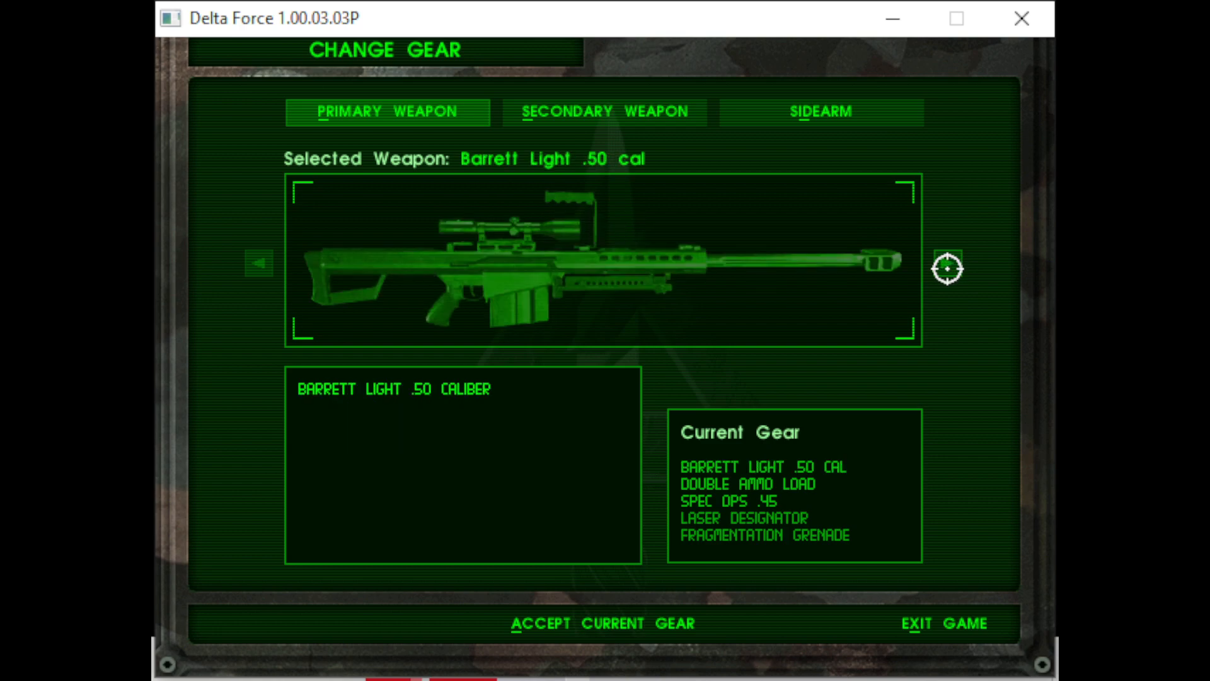
{"action": "left_click", "coordinate": [604, 112]}
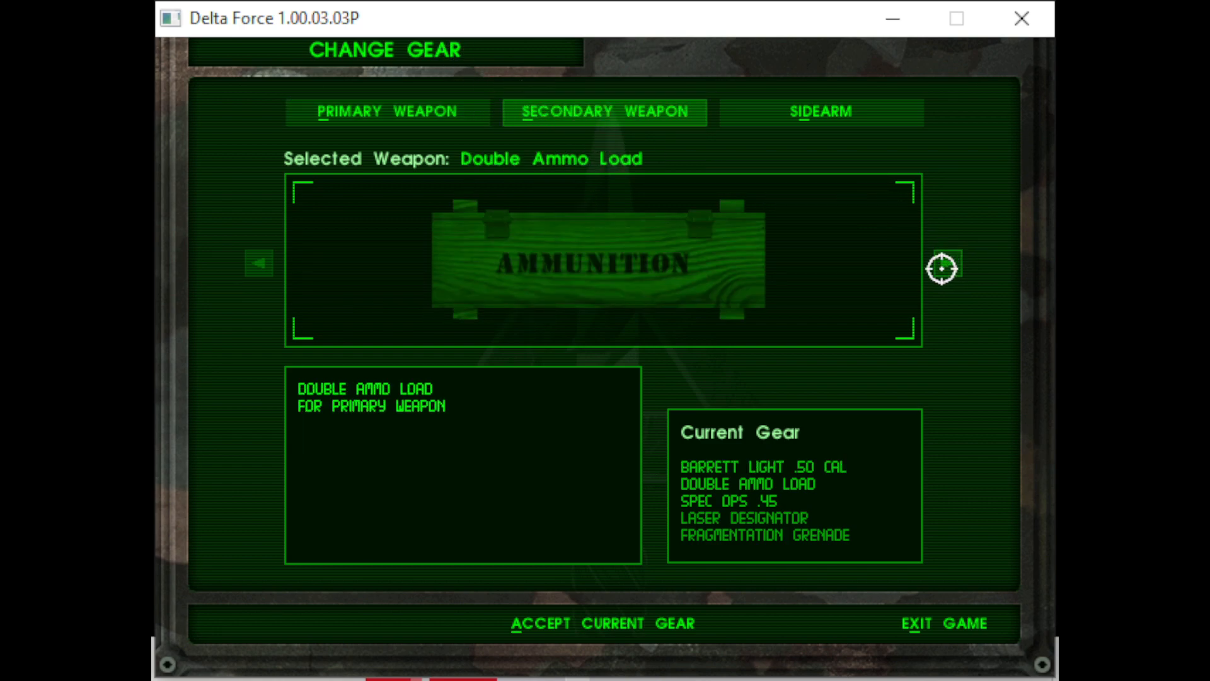
{"action": "left_click", "coordinate": [944, 262]}
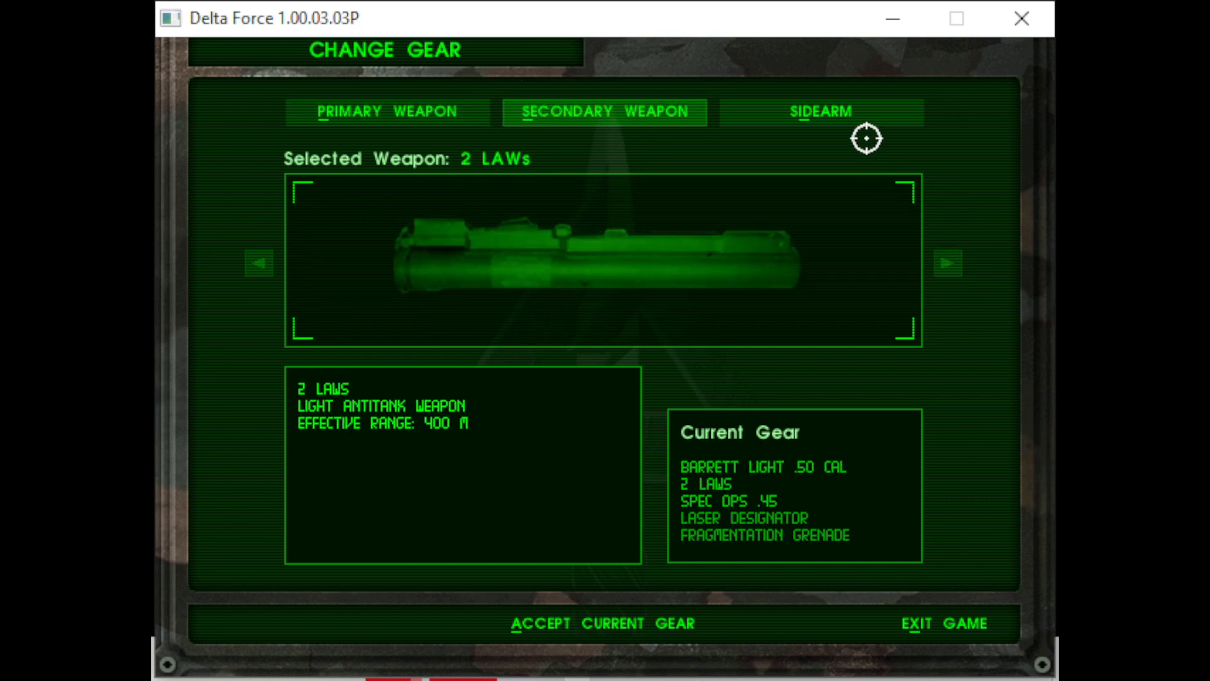
{"action": "left_click", "coordinate": [820, 113]}
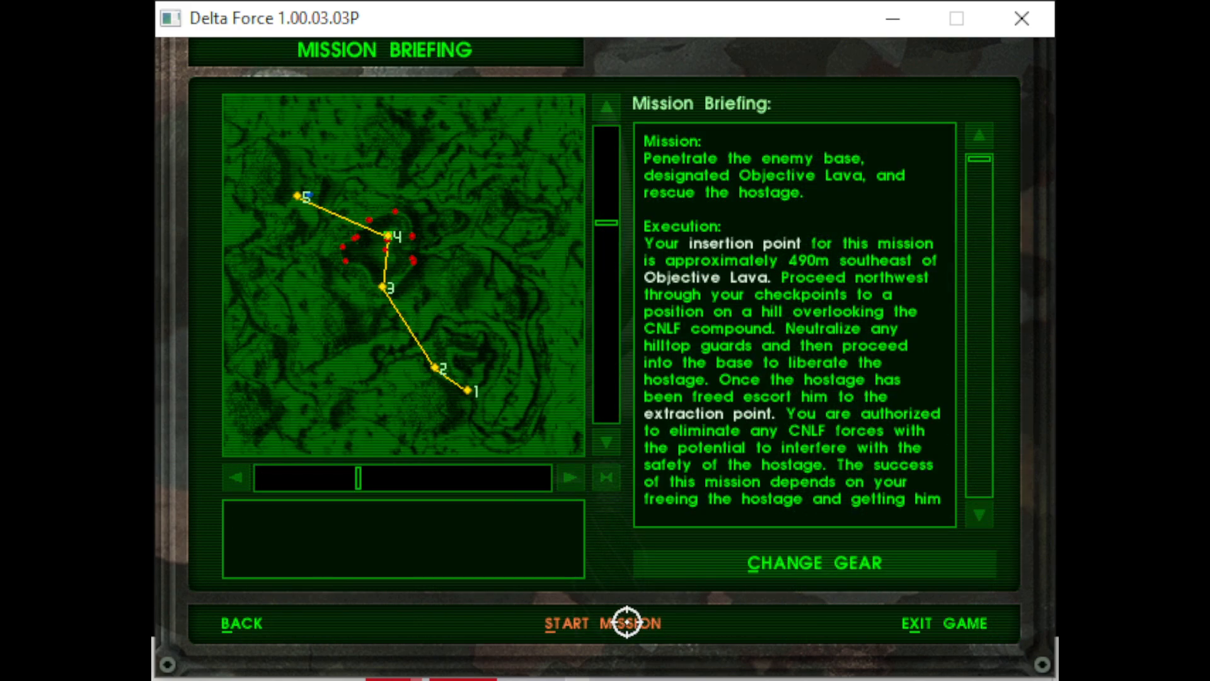
{"action": "left_click", "coordinate": [606, 623]}
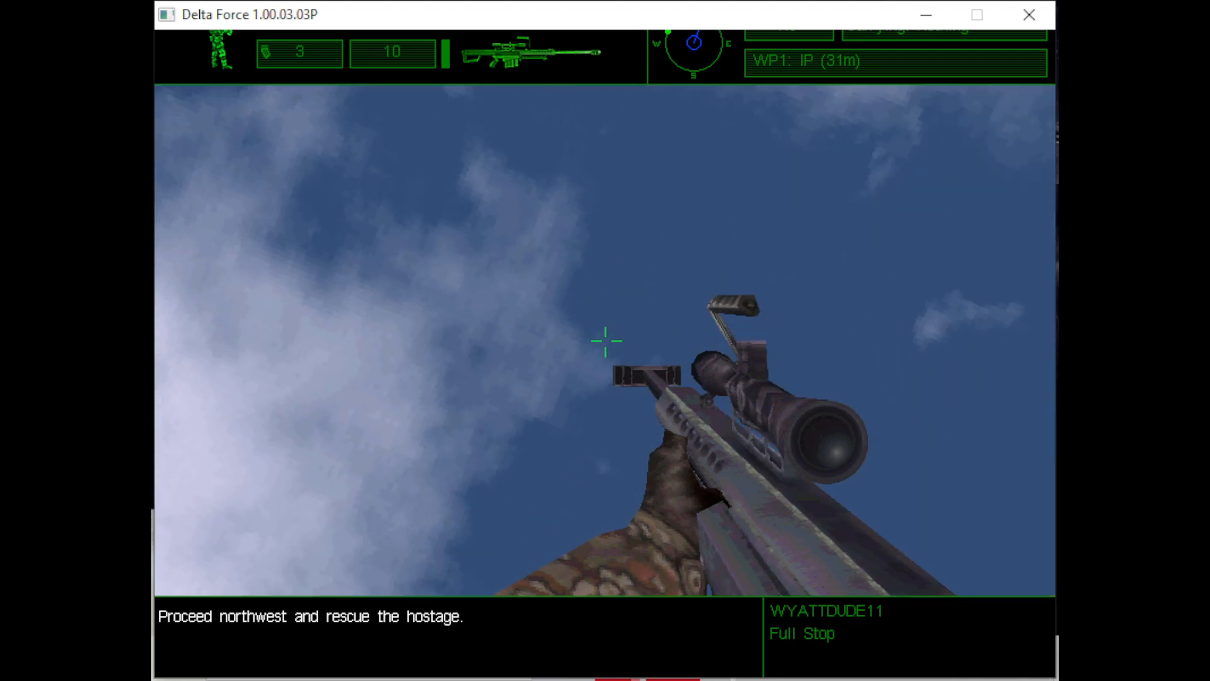
Step: Advance through the canyon to 58m from checkpoint Alpha and scope a distant enemy
{"action": "key", "text": "m"}
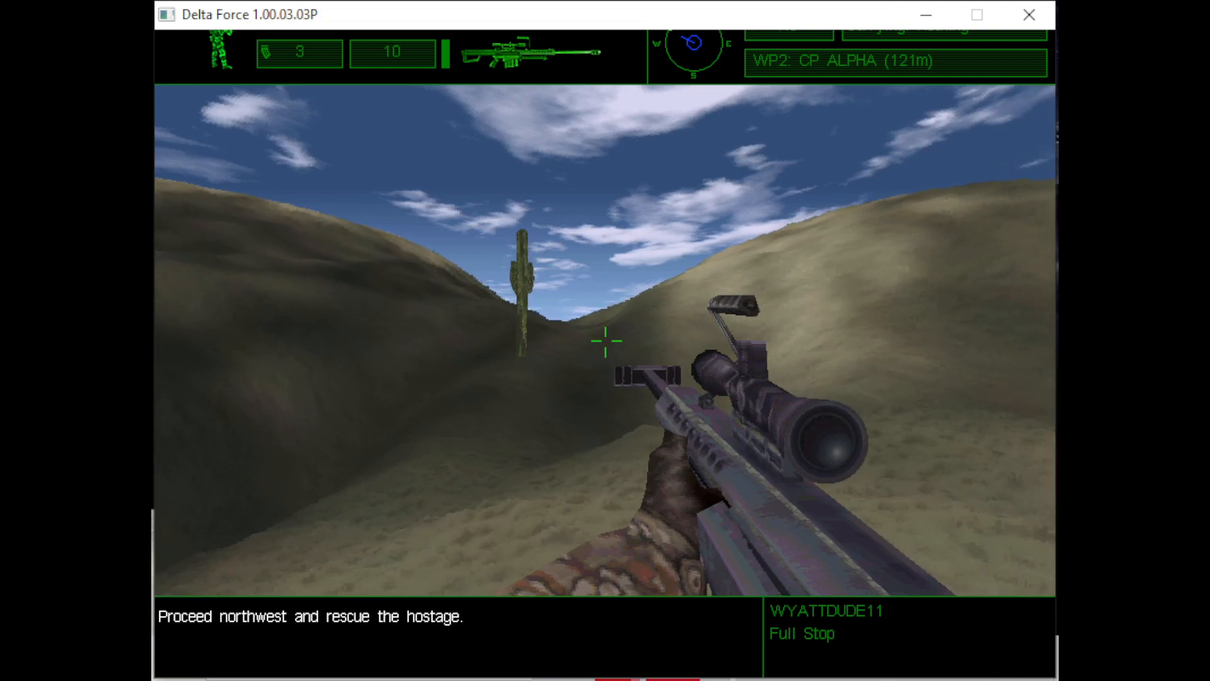
{"action": "key", "text": "W"}
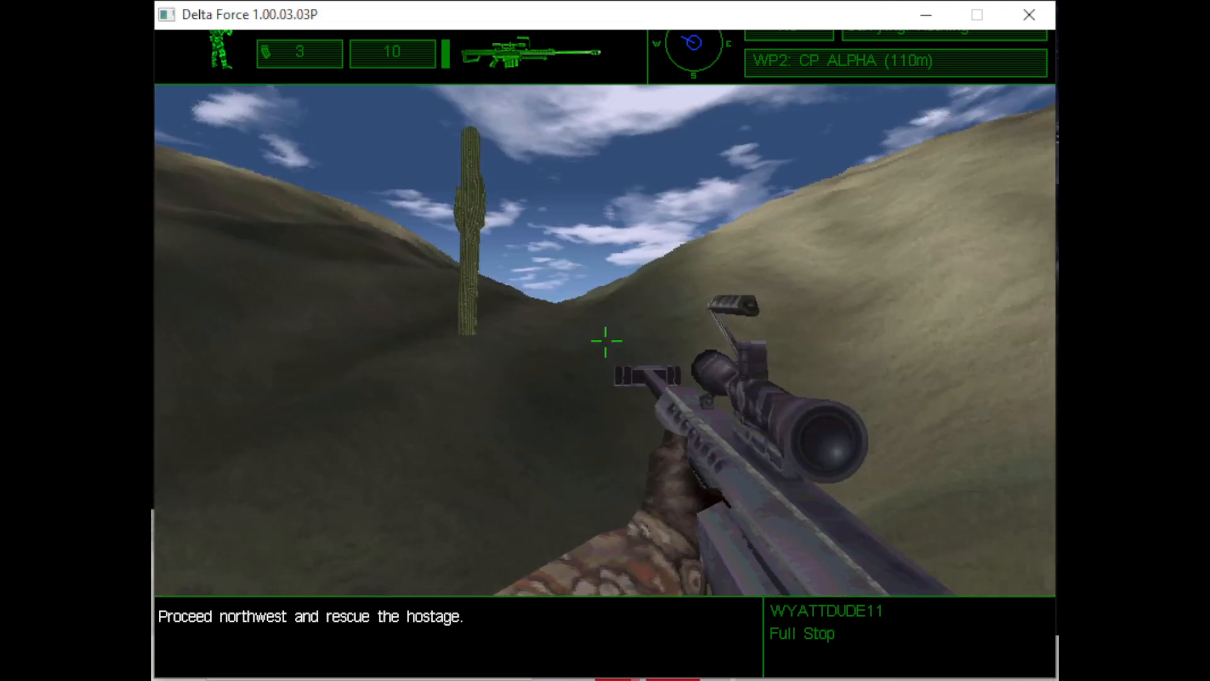
{"action": "left_click", "coordinate": [605, 340]}
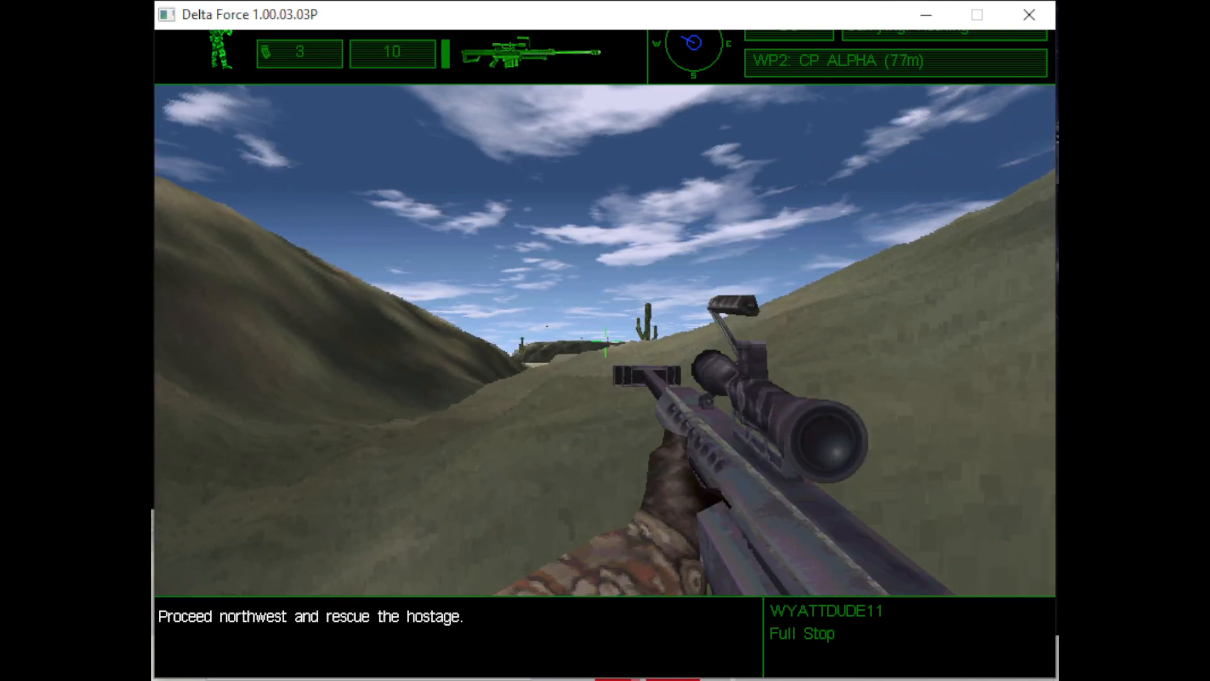
{"action": "right_click", "coordinate": [604, 337]}
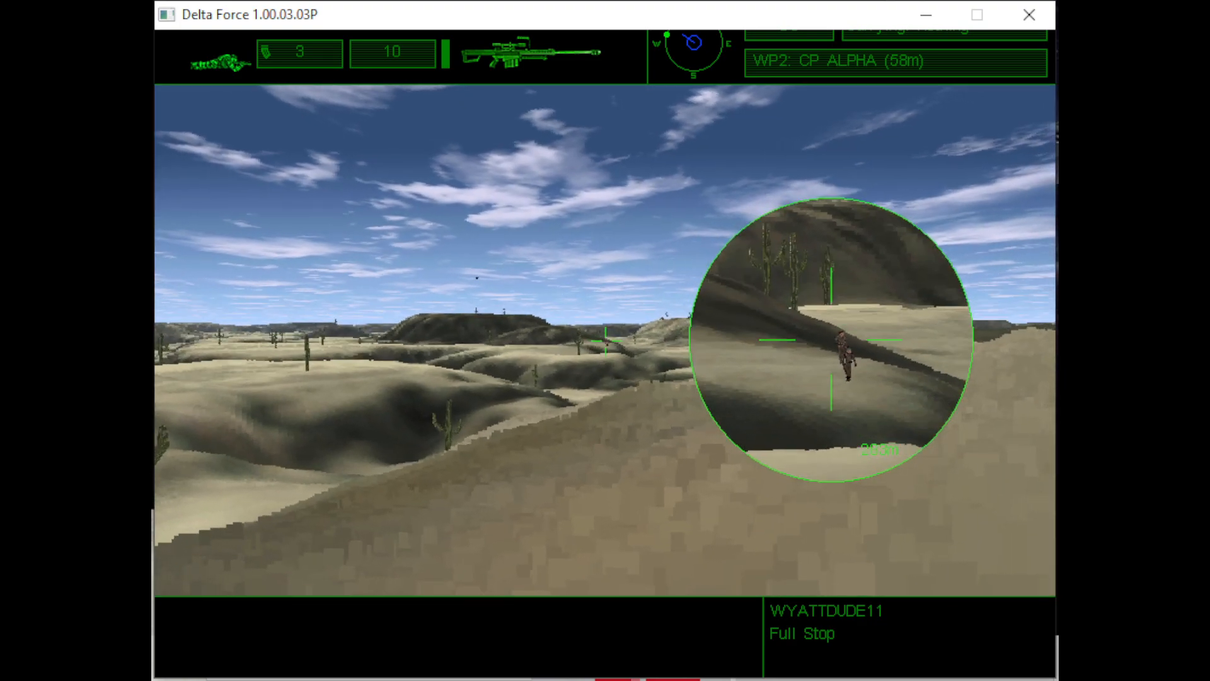
Step: Fire several Barrett rounds at the watchtower guards about 400m away, leaving 4 rounds
{"action": "left_click", "coordinate": [605, 336]}
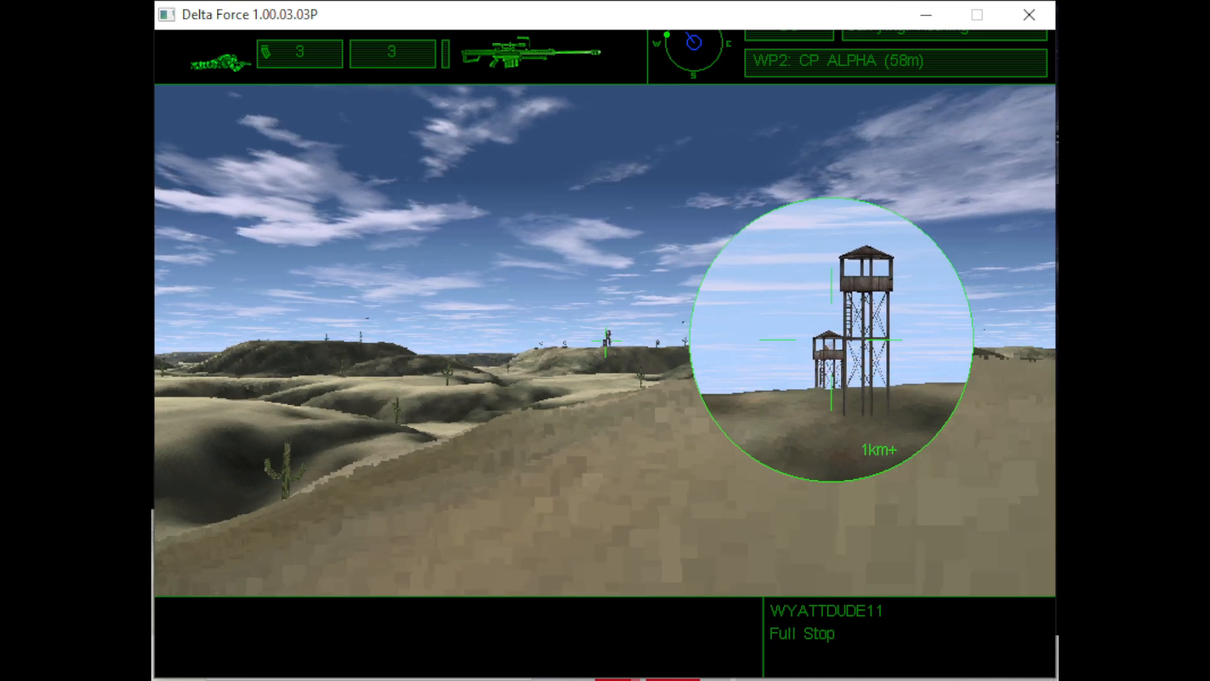
{"action": "left_click", "coordinate": [604, 340]}
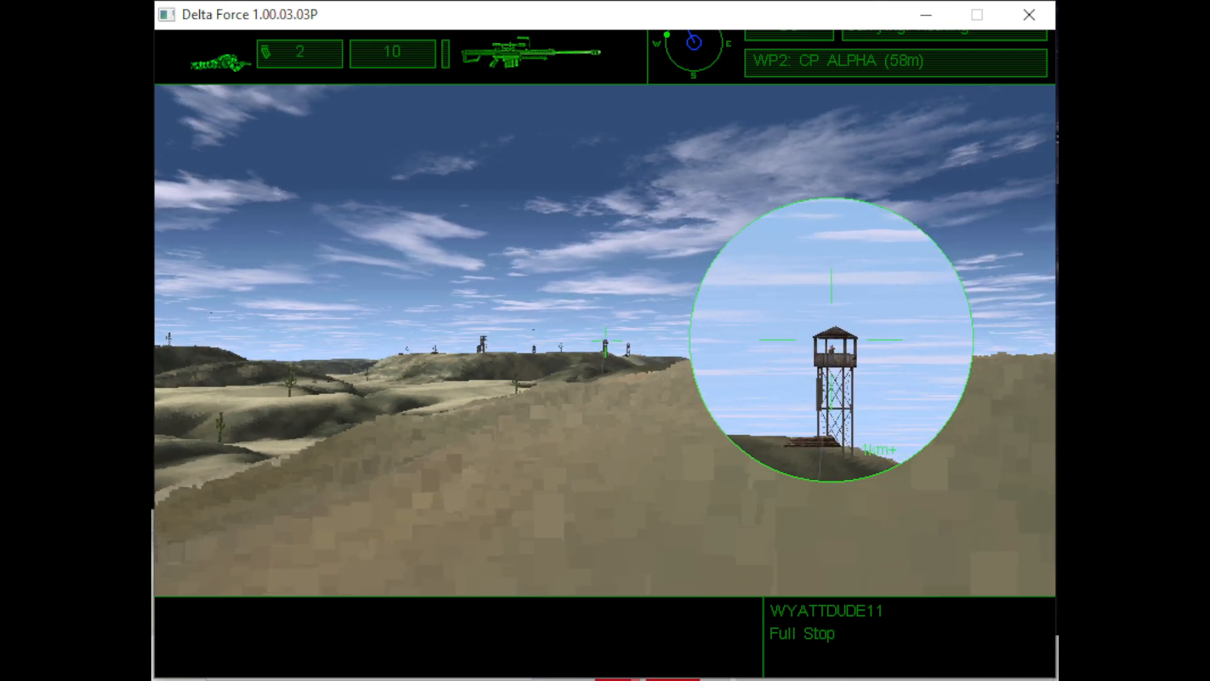
{"action": "left_click", "coordinate": [605, 343]}
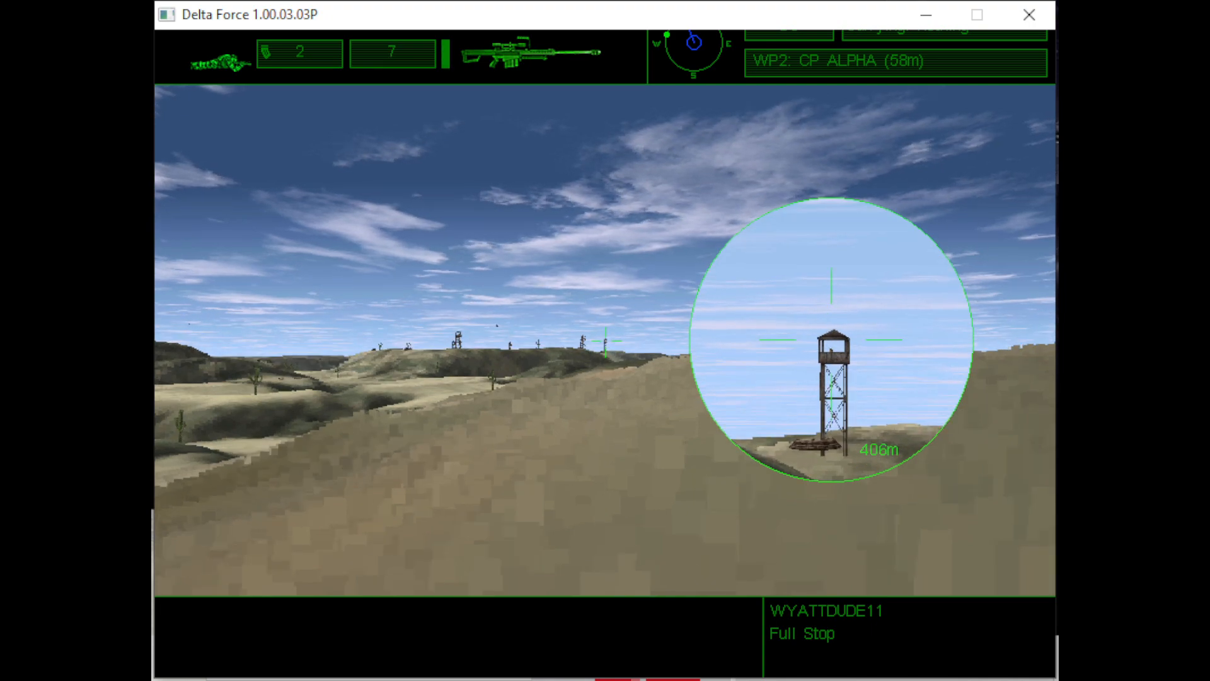
{"action": "left_click", "coordinate": [605, 344]}
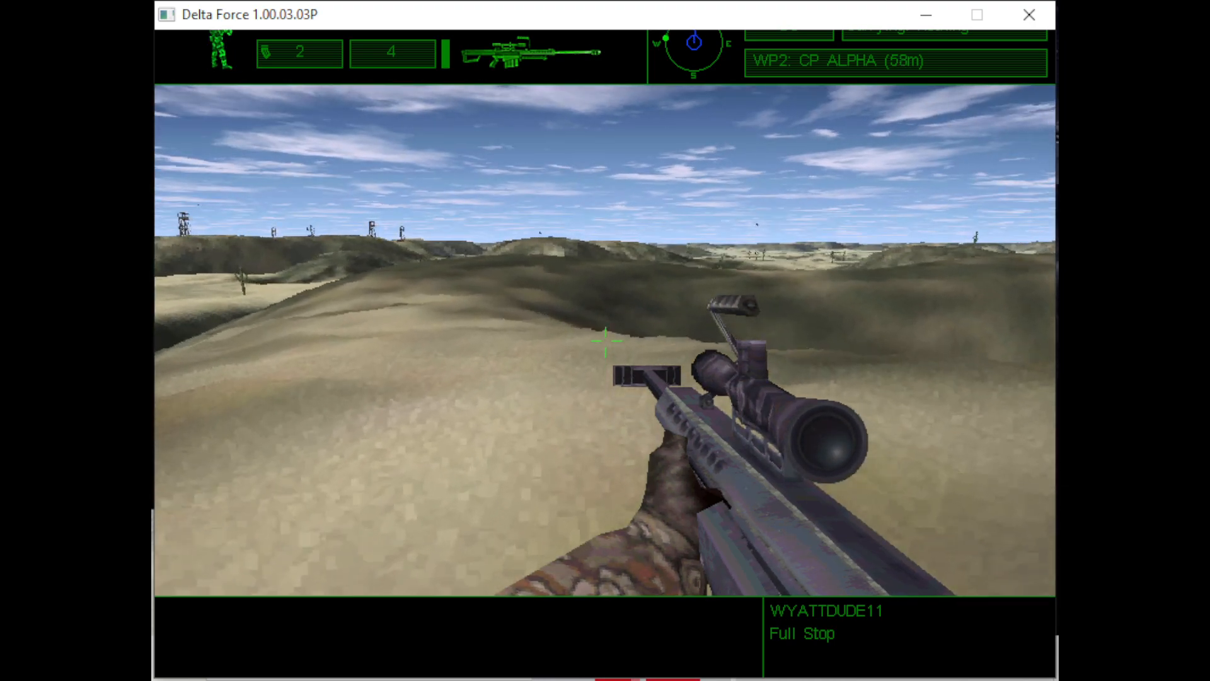
Step: Reload and spend half the final magazine on an enemy soldier 72m from Alpha
{"action": "key", "text": "m"}
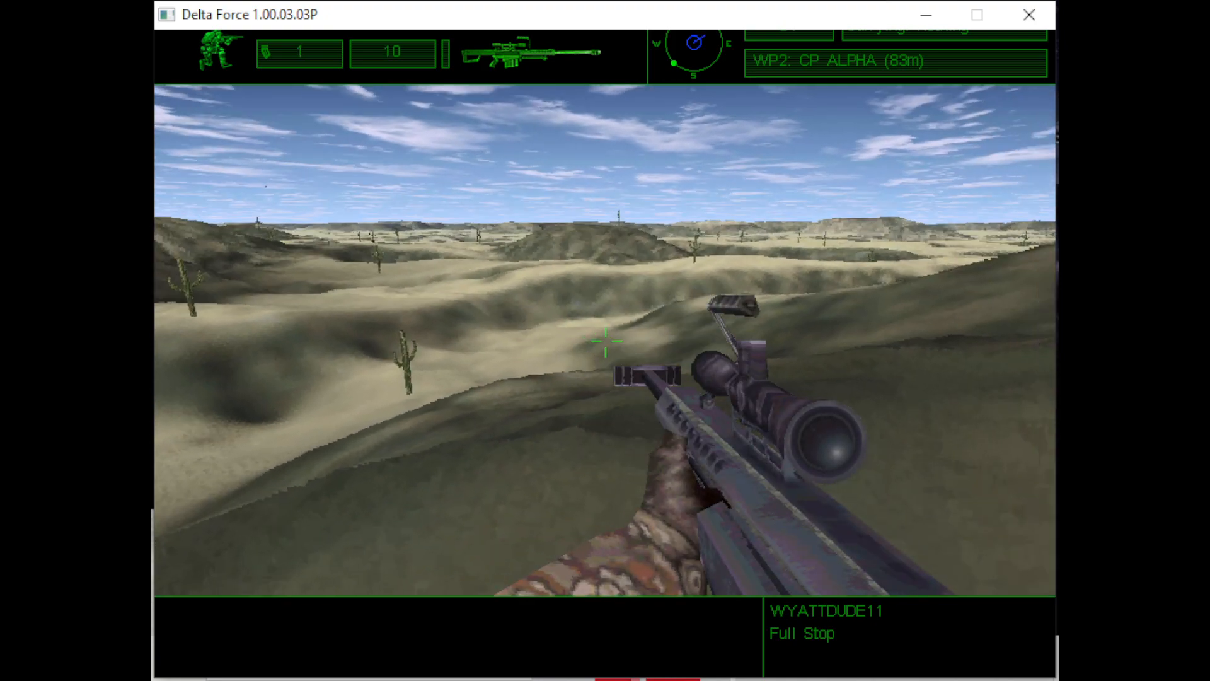
{"action": "left_click", "coordinate": [605, 340]}
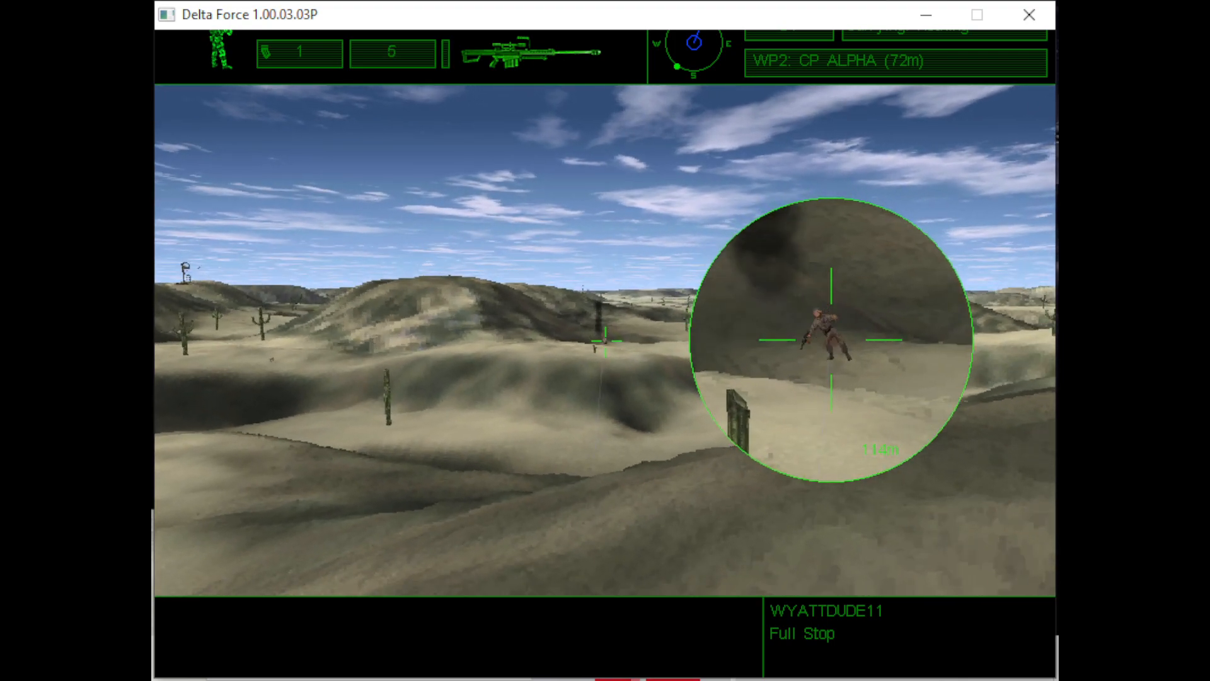
Step: Move out to 208m from checkpoint Alpha firing at dune targets, leaving 2 rounds
{"action": "left_click", "coordinate": [829, 340]}
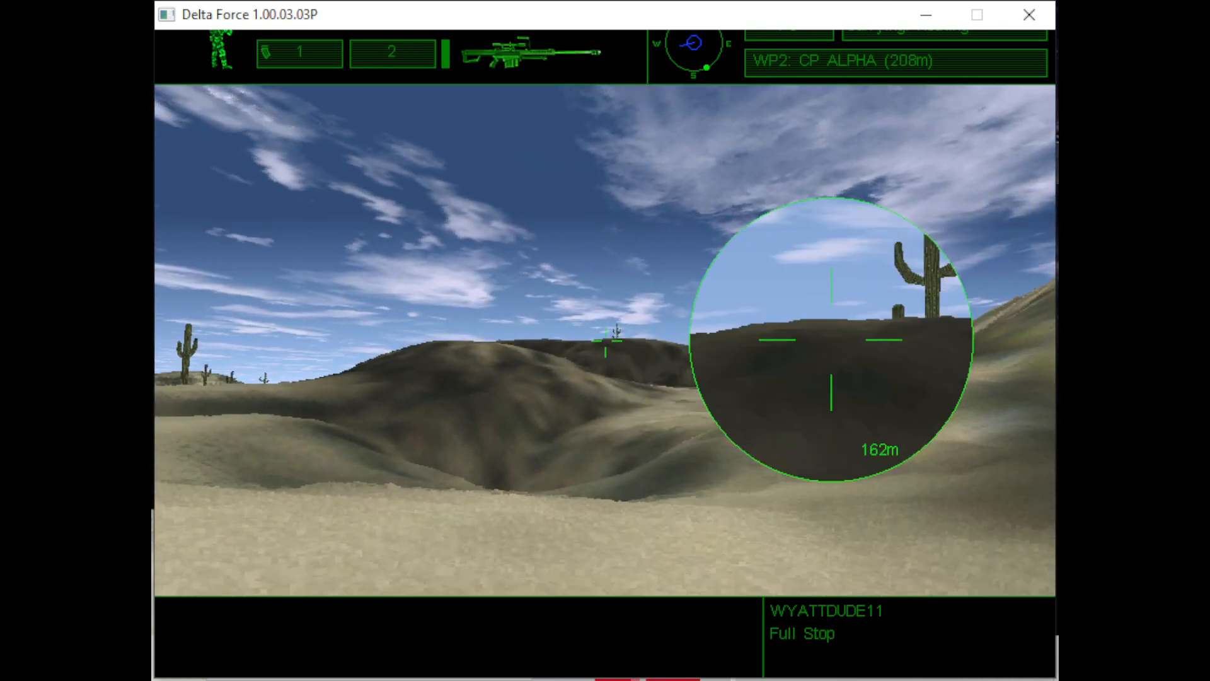
Step: Reach the watchtower 252m from Alpha, load the last magazine and open the map
{"action": "key", "text": "m"}
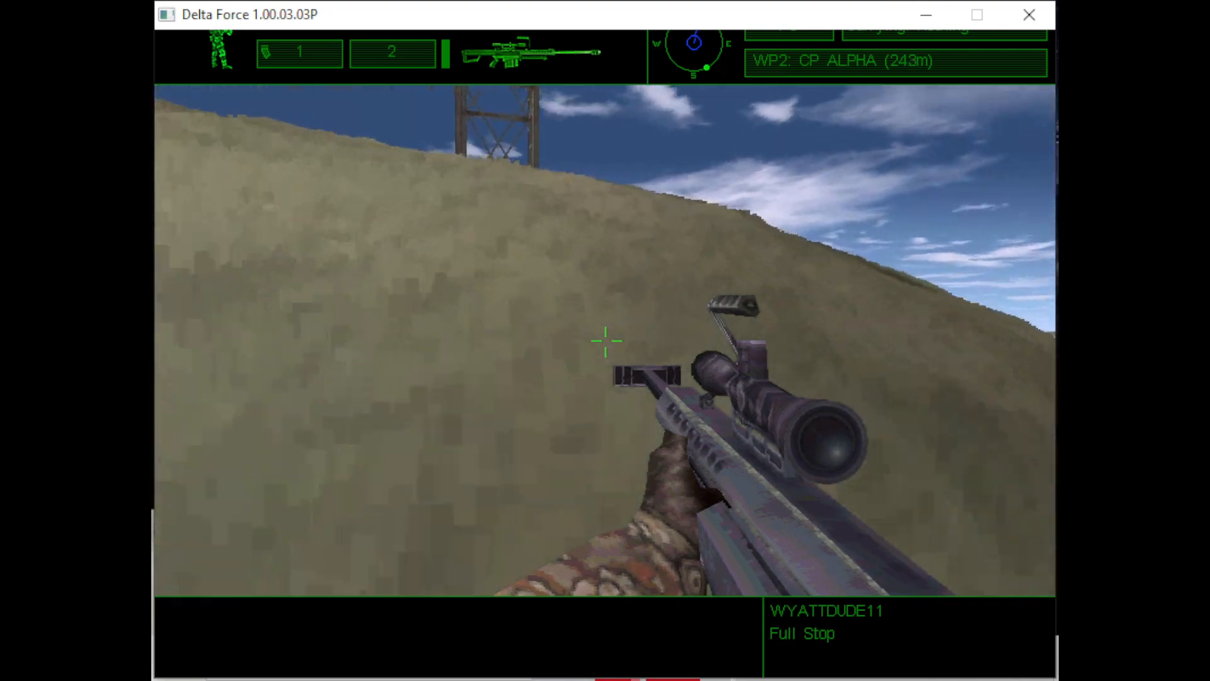
{"action": "mouse_move", "coordinate": [604, 341]}
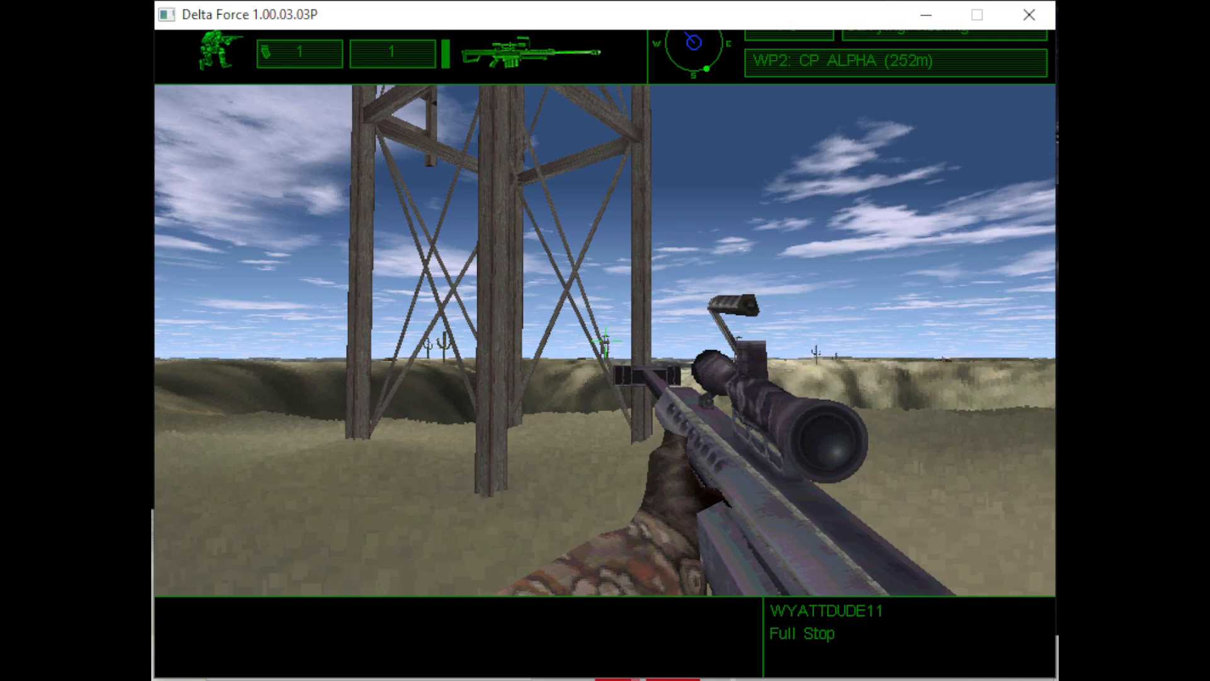
{"action": "key", "text": "m"}
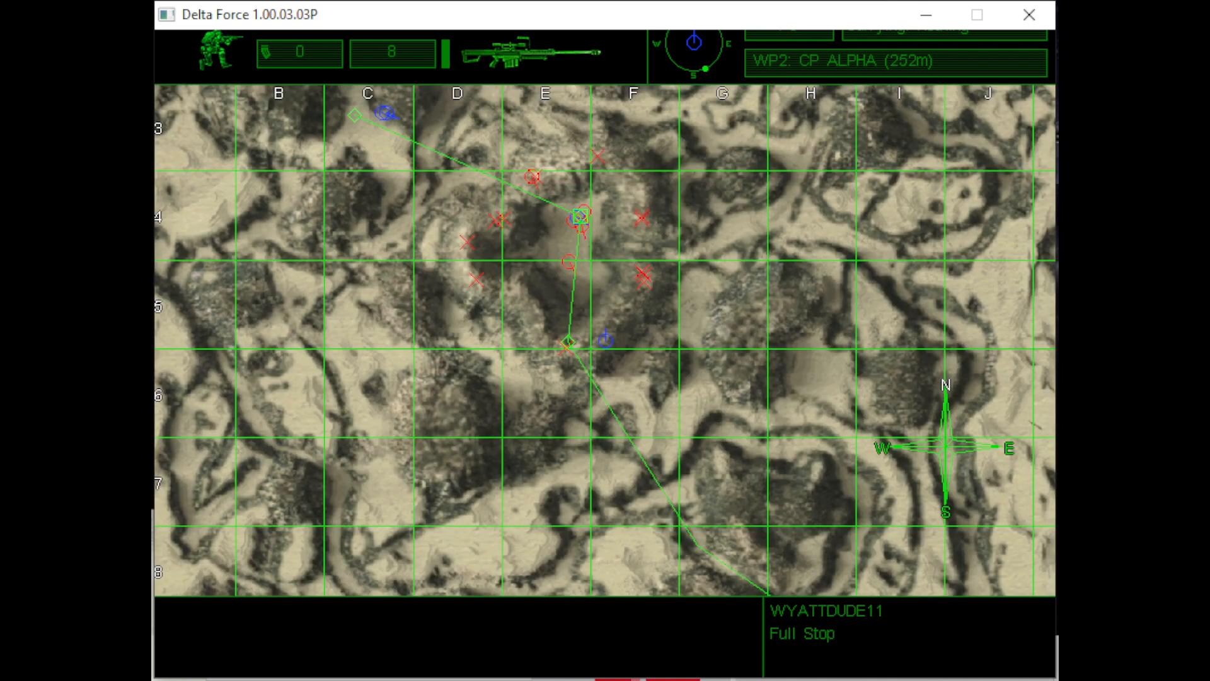
Step: Close the map and scope the distant watchtowers and enemy position beyond 1km
{"action": "key", "text": "m"}
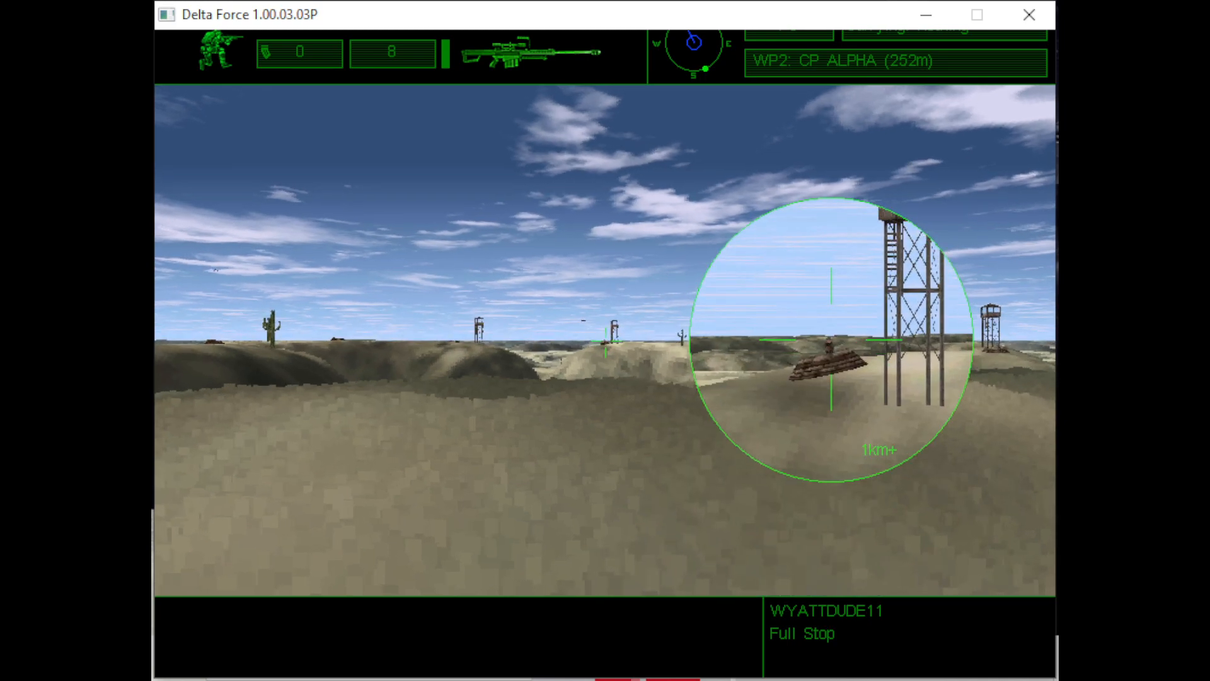
{"action": "left_click", "coordinate": [604, 340]}
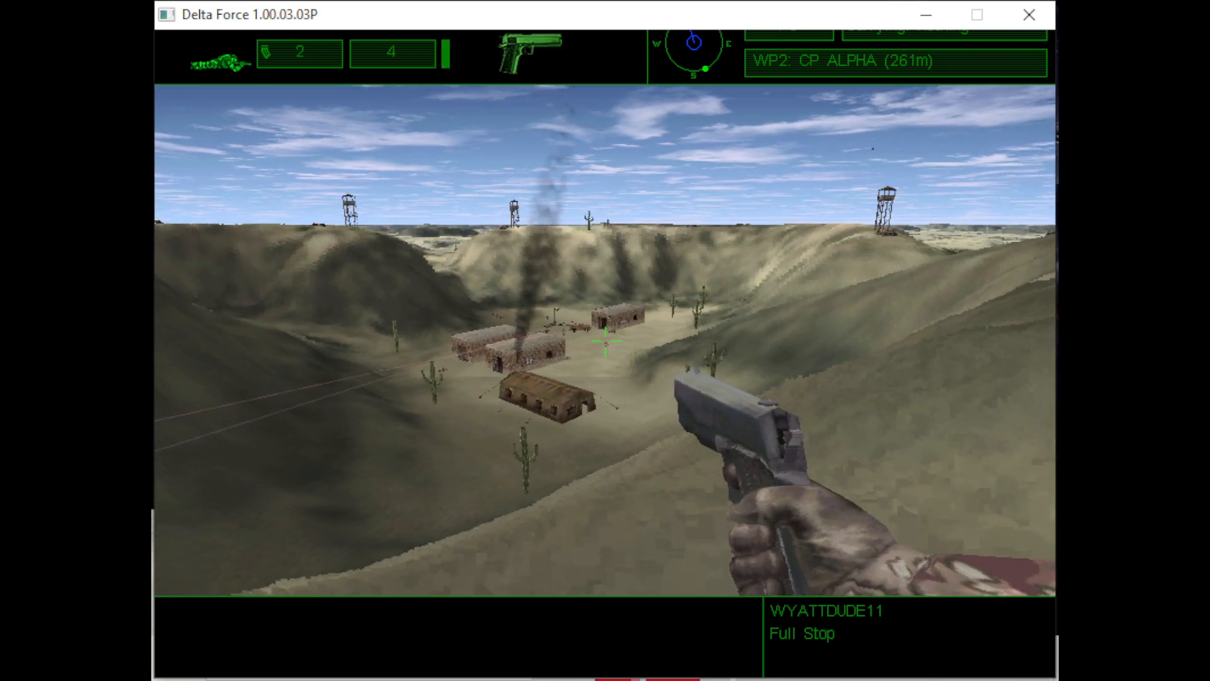
{"action": "mouse_move", "coordinate": [605, 340]}
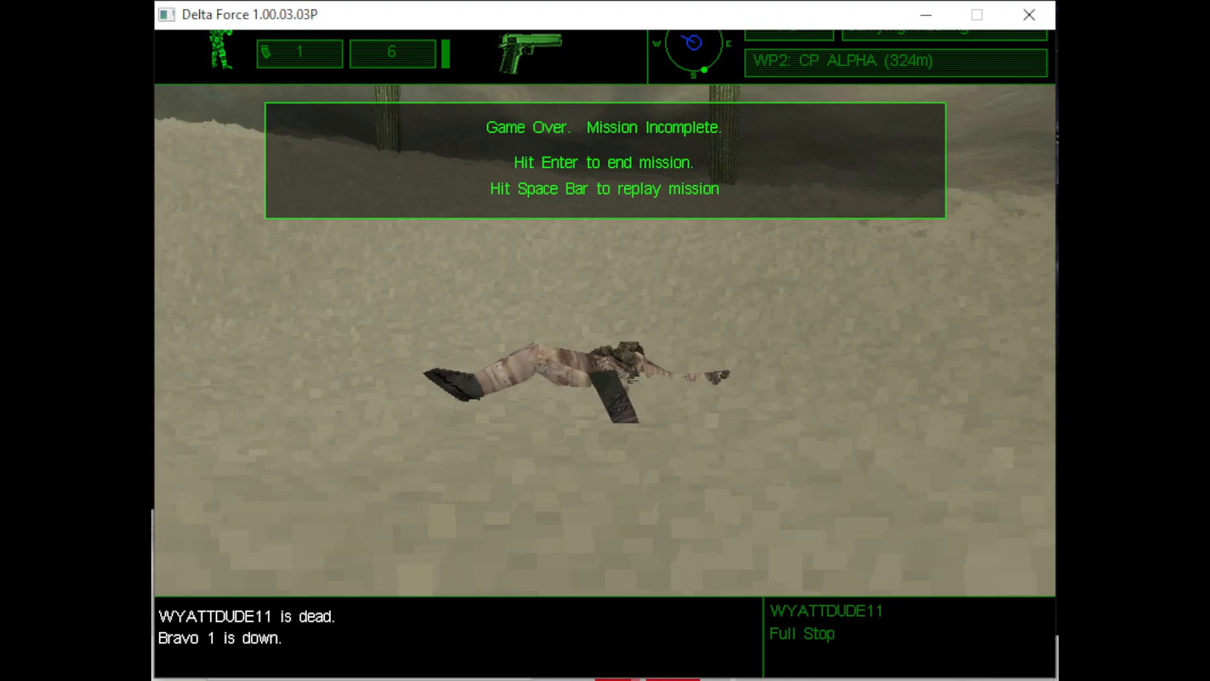
Step: End the failed run, re-accept Full Stop with 2 LAWs as secondary, and relaunch it
{"action": "key", "text": "enter"}
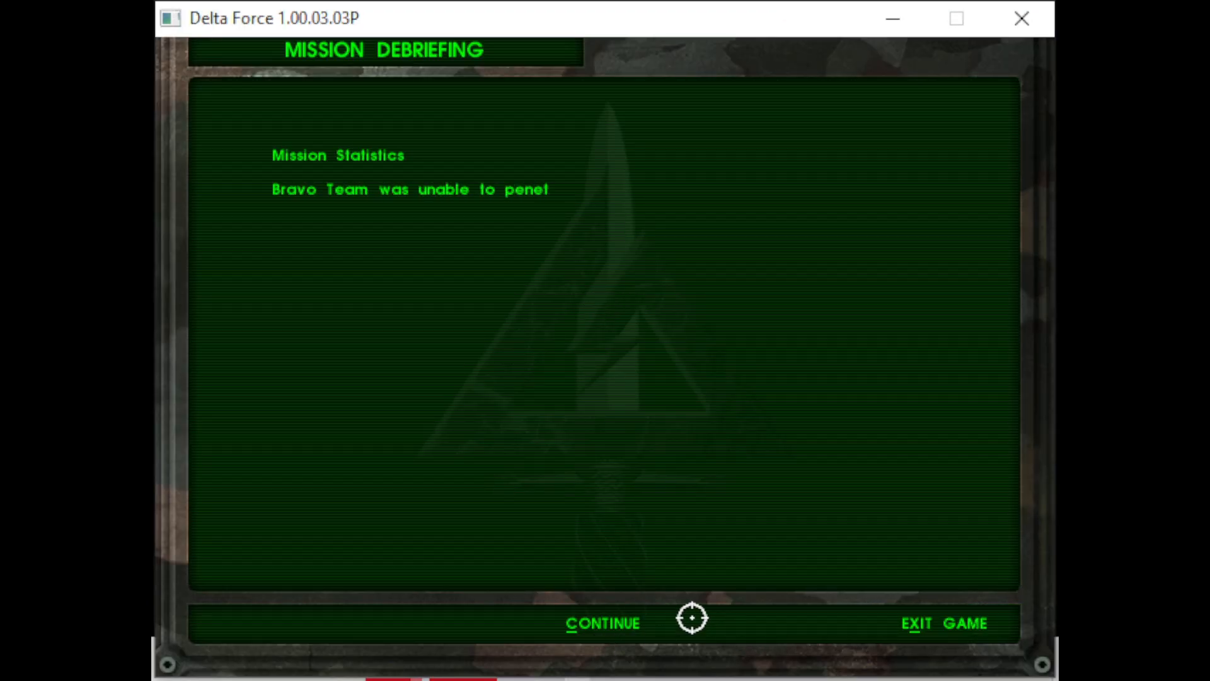
{"action": "left_click", "coordinate": [602, 622]}
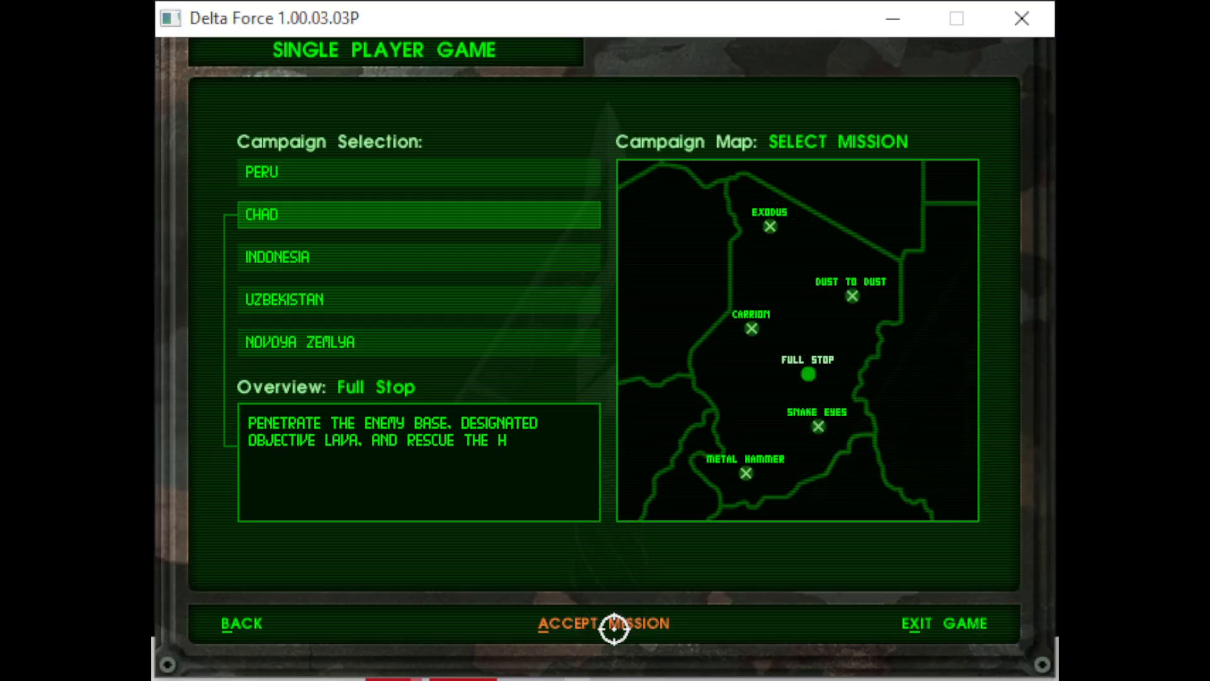
{"action": "left_click", "coordinate": [605, 623]}
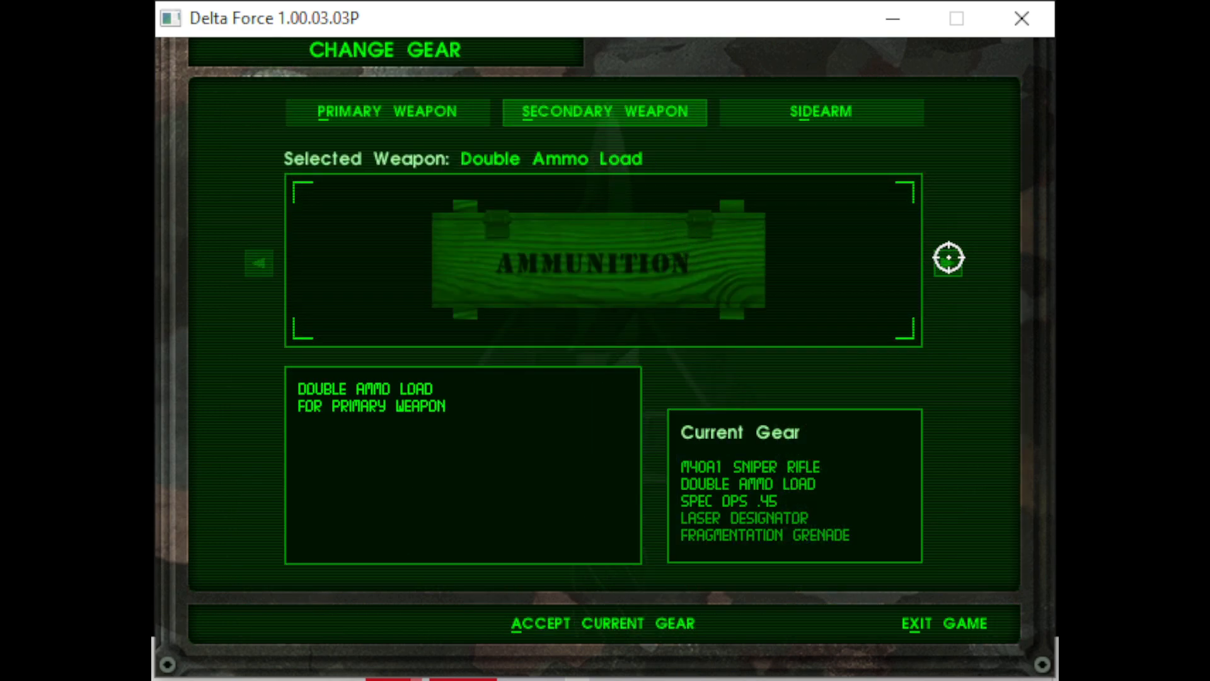
{"action": "left_click", "coordinate": [948, 262]}
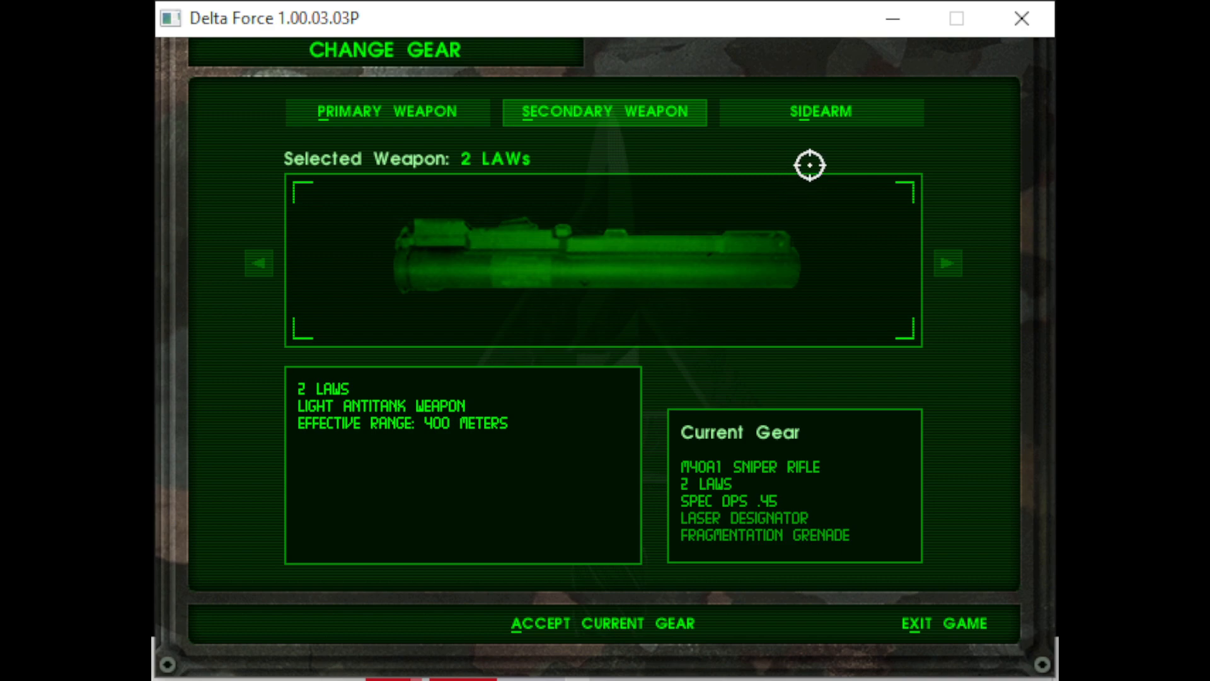
{"action": "left_click", "coordinate": [602, 622]}
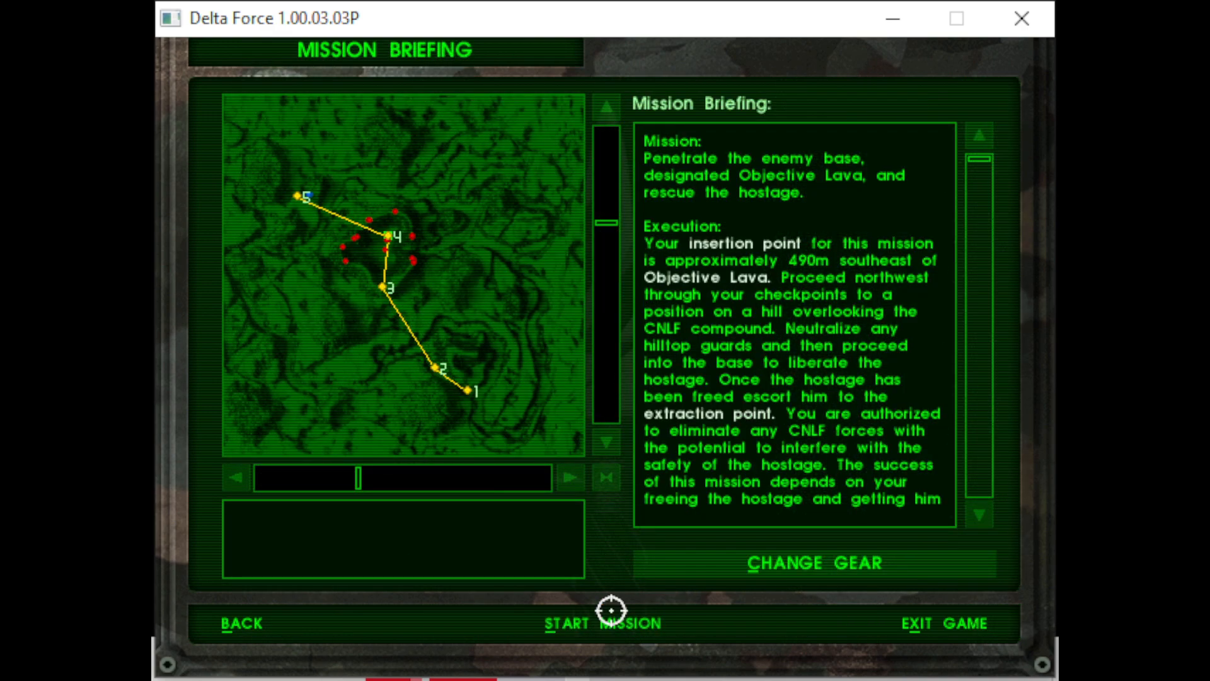
{"action": "left_click", "coordinate": [603, 622]}
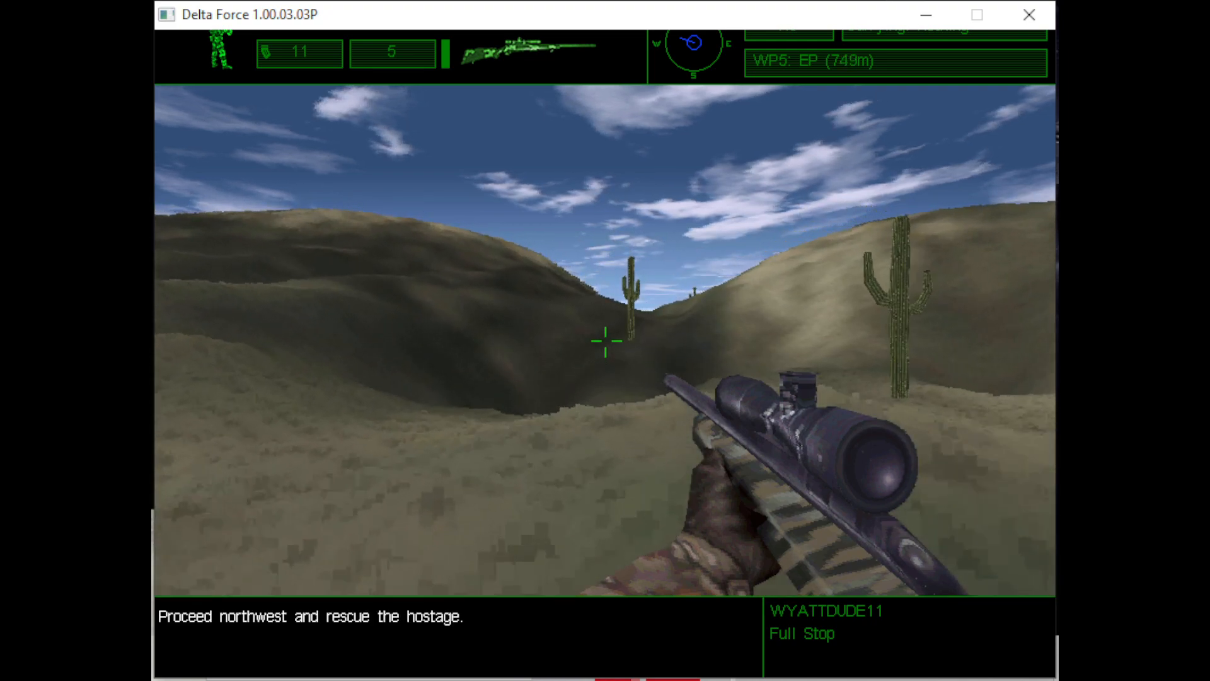
Step: Empty the magazine at watchtower, cacti and dune enemies, ending 620m from extraction
{"action": "key", "text": "w"}
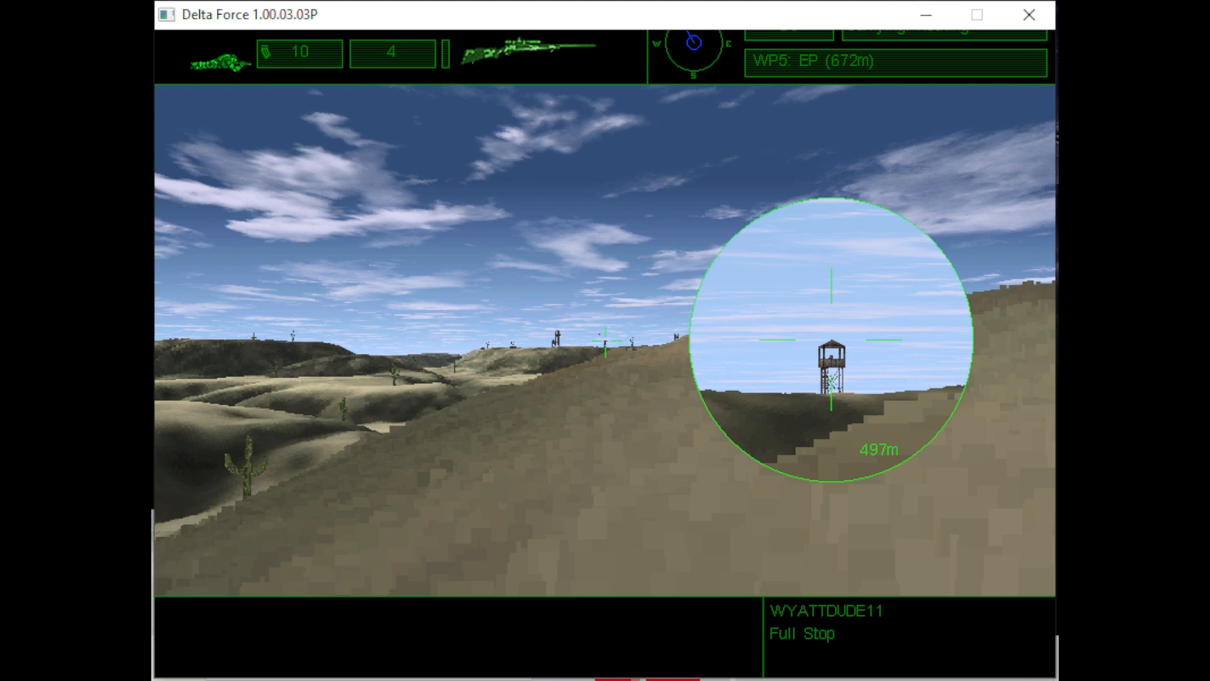
{"action": "left_click", "coordinate": [604, 347]}
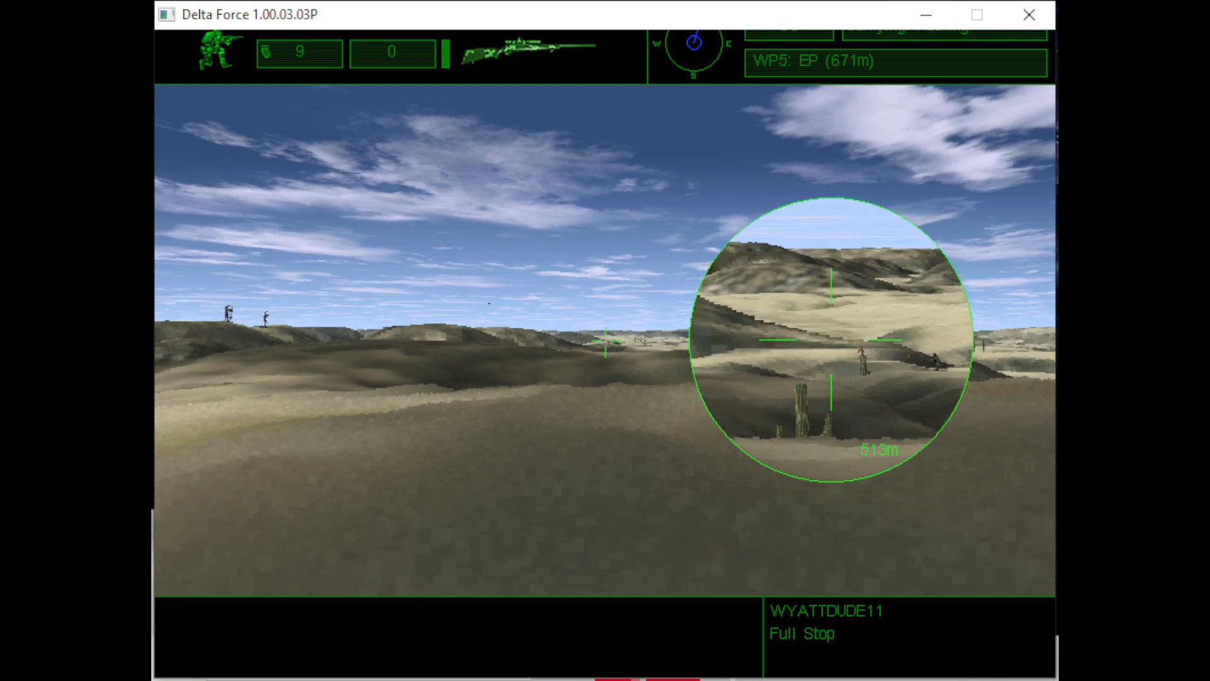
{"action": "left_click", "coordinate": [830, 340]}
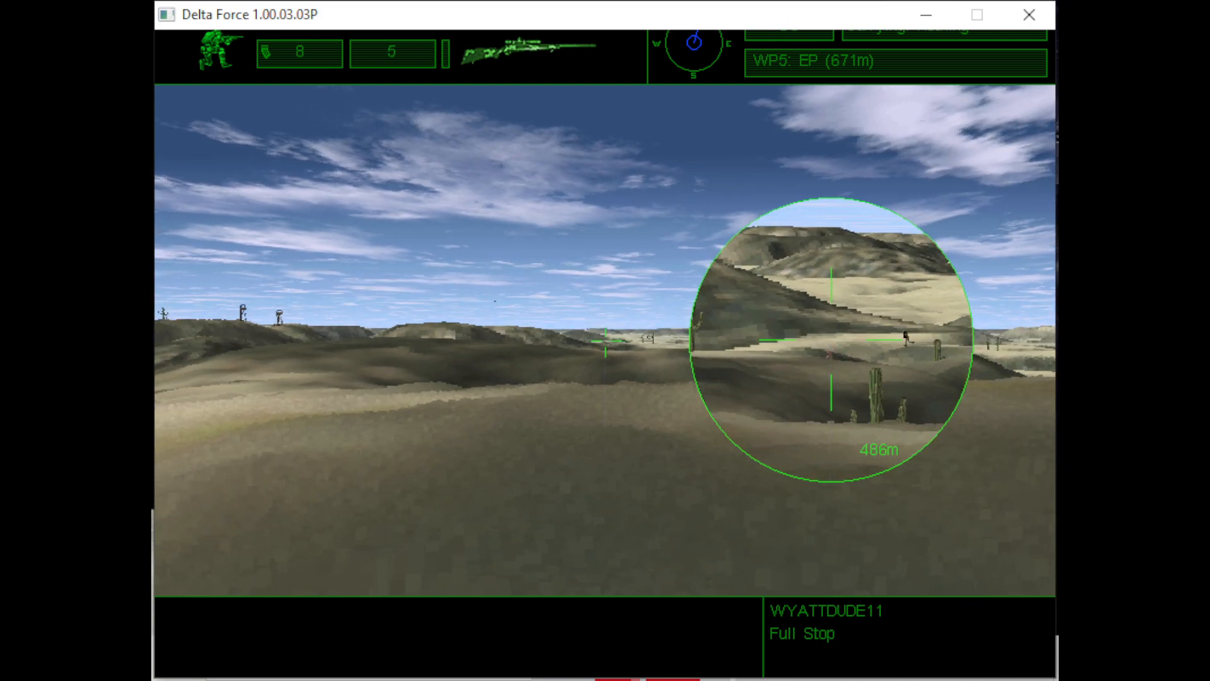
{"action": "left_click", "coordinate": [605, 344]}
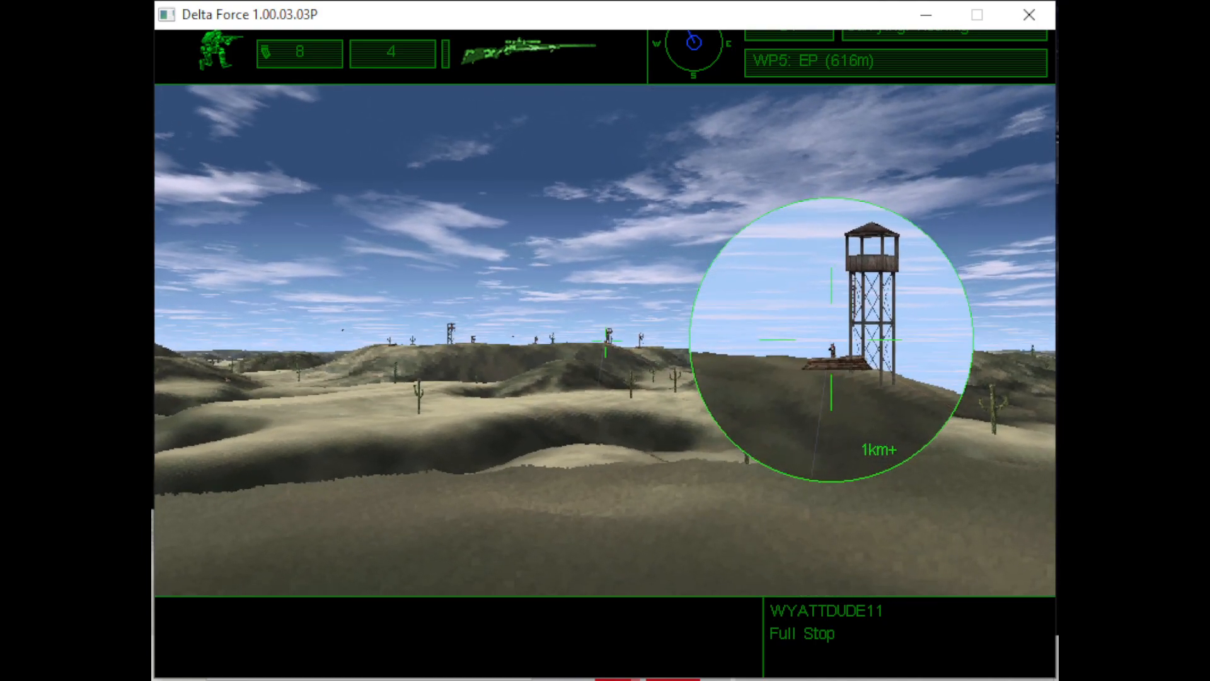
{"action": "left_click", "coordinate": [605, 348]}
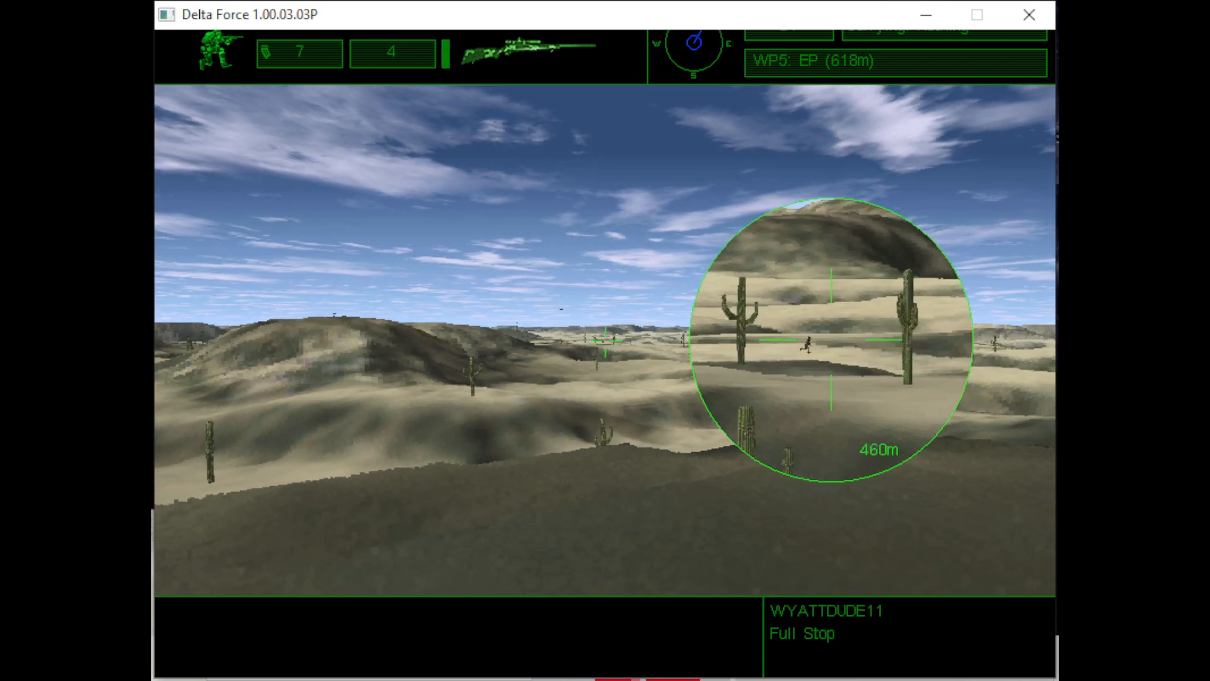
{"action": "left_click", "coordinate": [830, 339]}
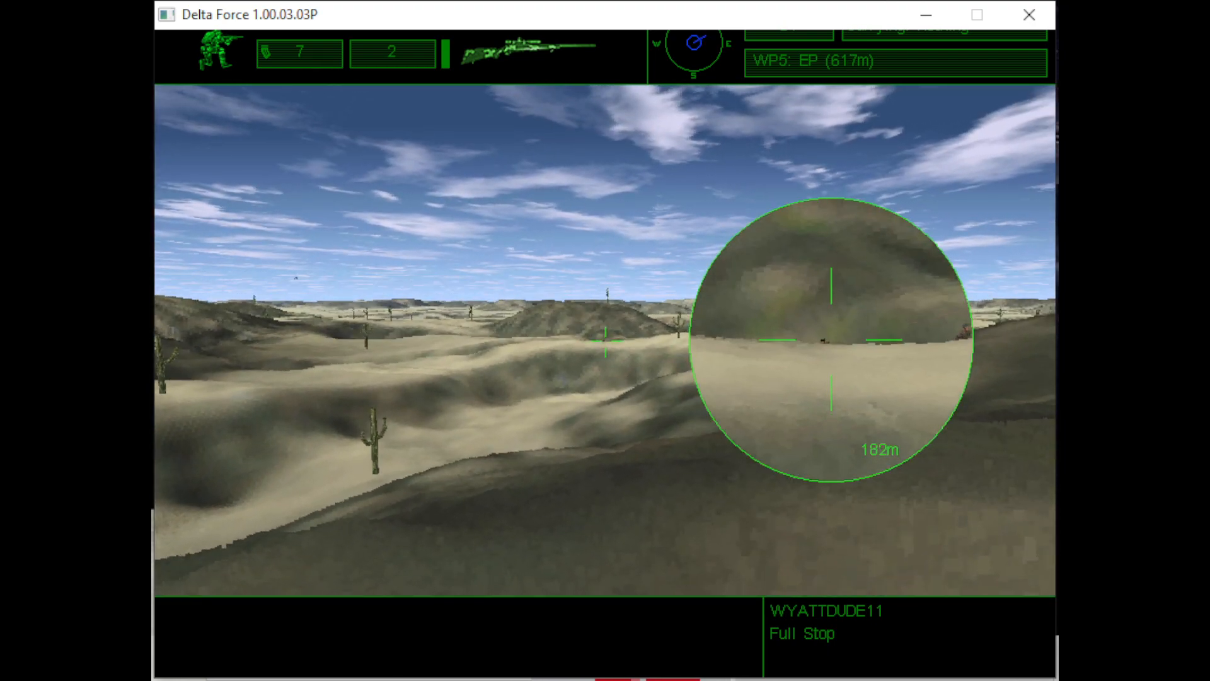
{"action": "left_click", "coordinate": [831, 336]}
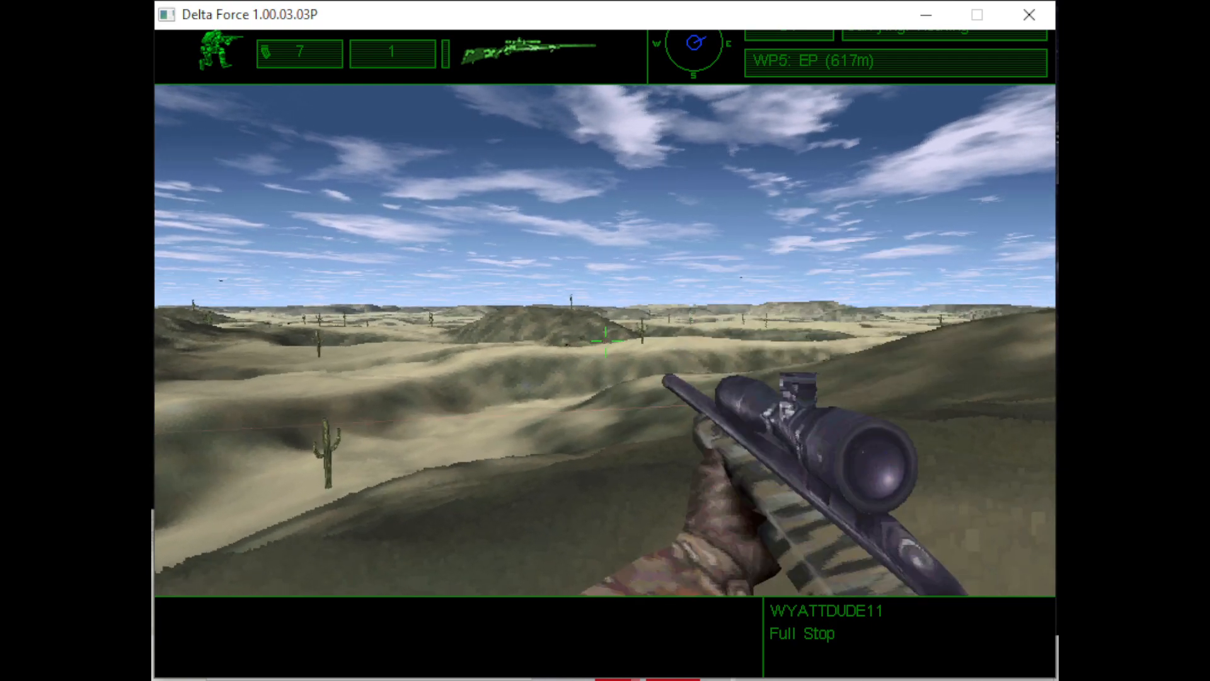
{"action": "left_click", "coordinate": [605, 341]}
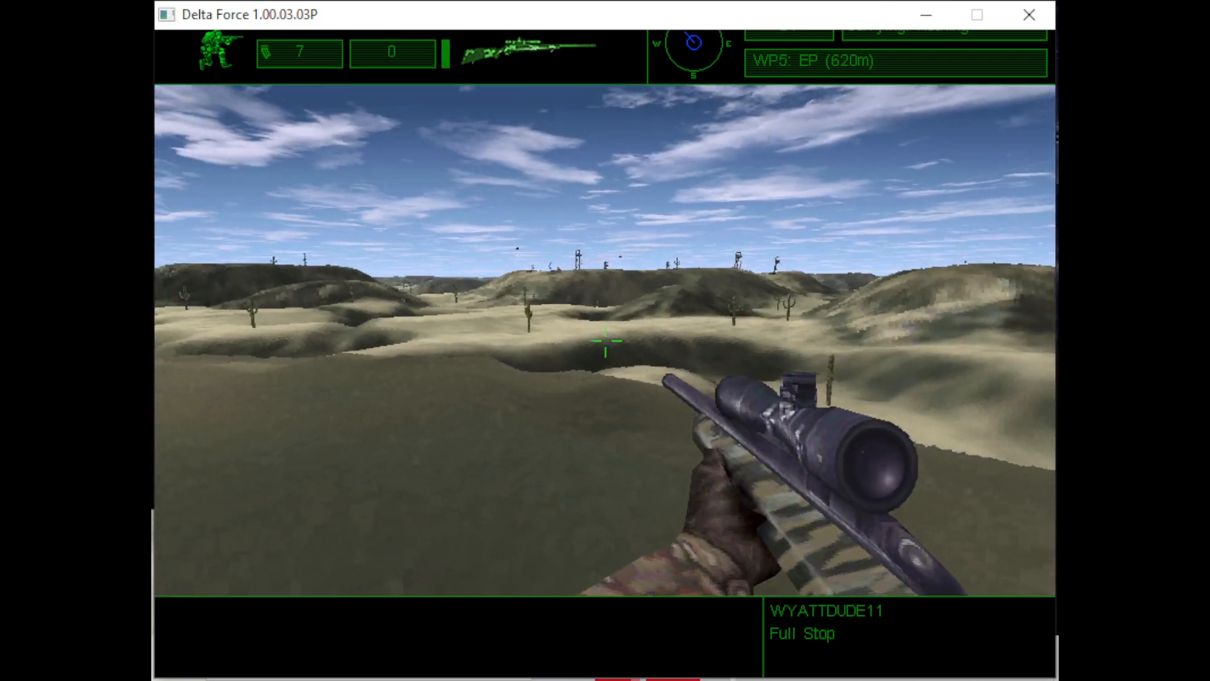
Step: Reload the sniper rifle to four rounds and advance over the dunes to 439 m from extraction
{"action": "left_click", "coordinate": [605, 341]}
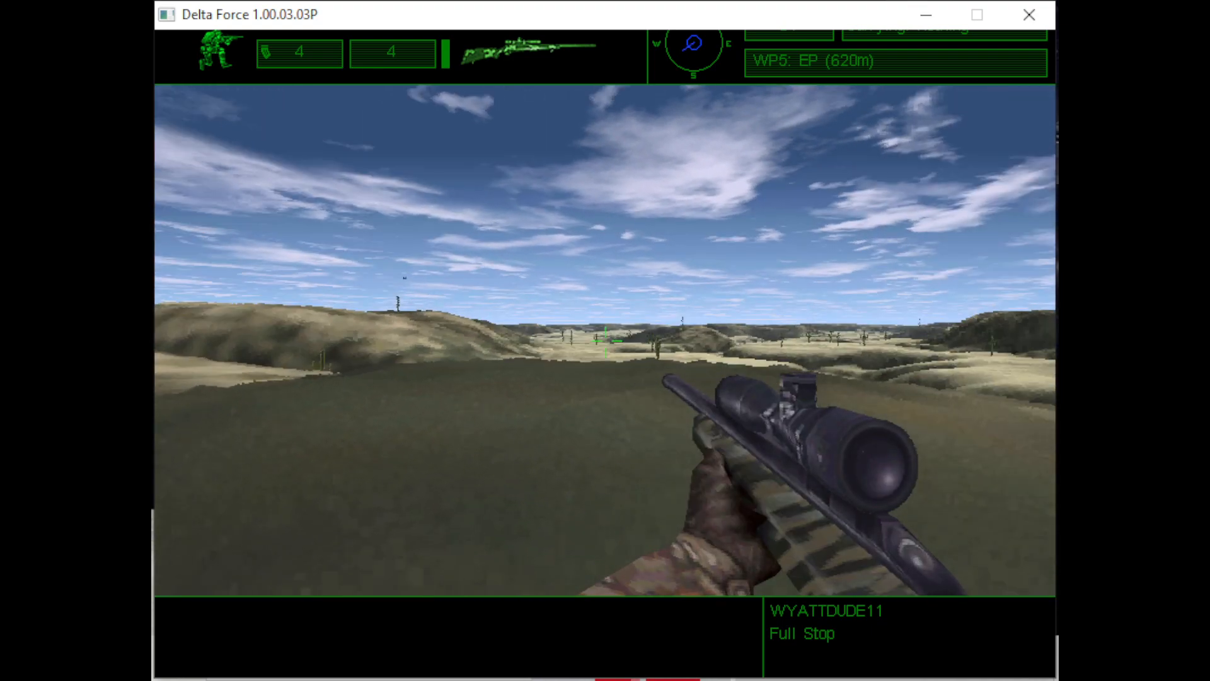
{"action": "right_click", "coordinate": [604, 340]}
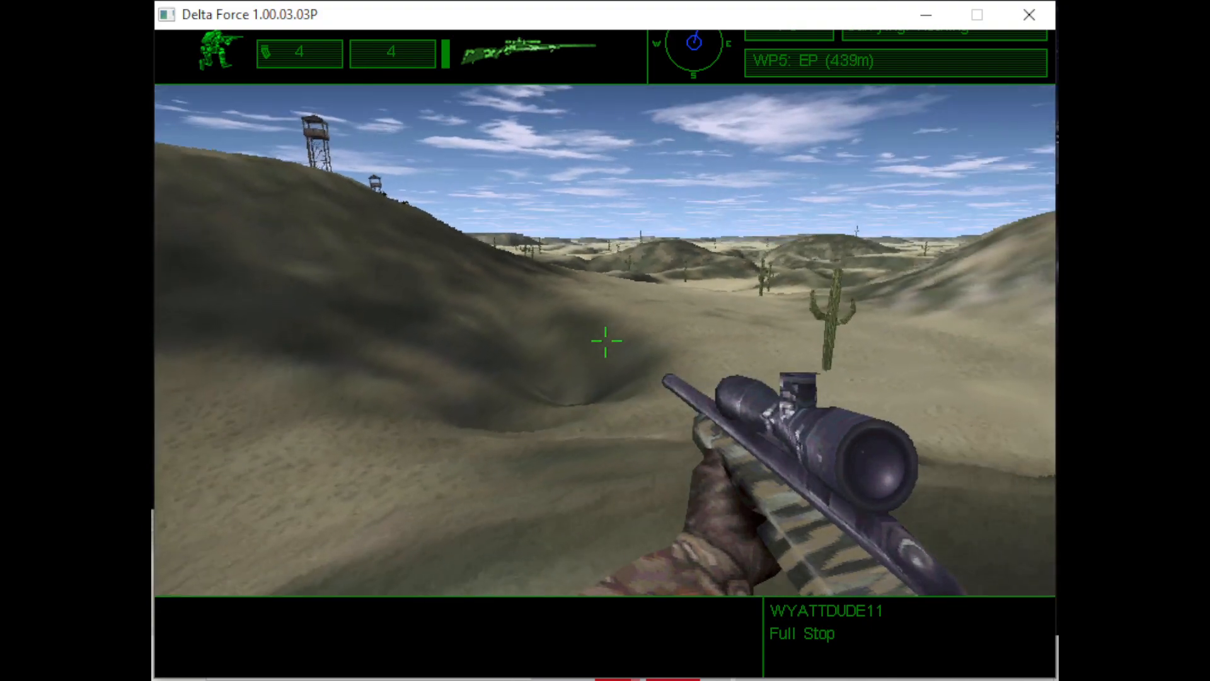
Step: Switch to the pistol, hit a target beyond the ridge, then return to the sniper rifle
{"action": "key", "text": "m"}
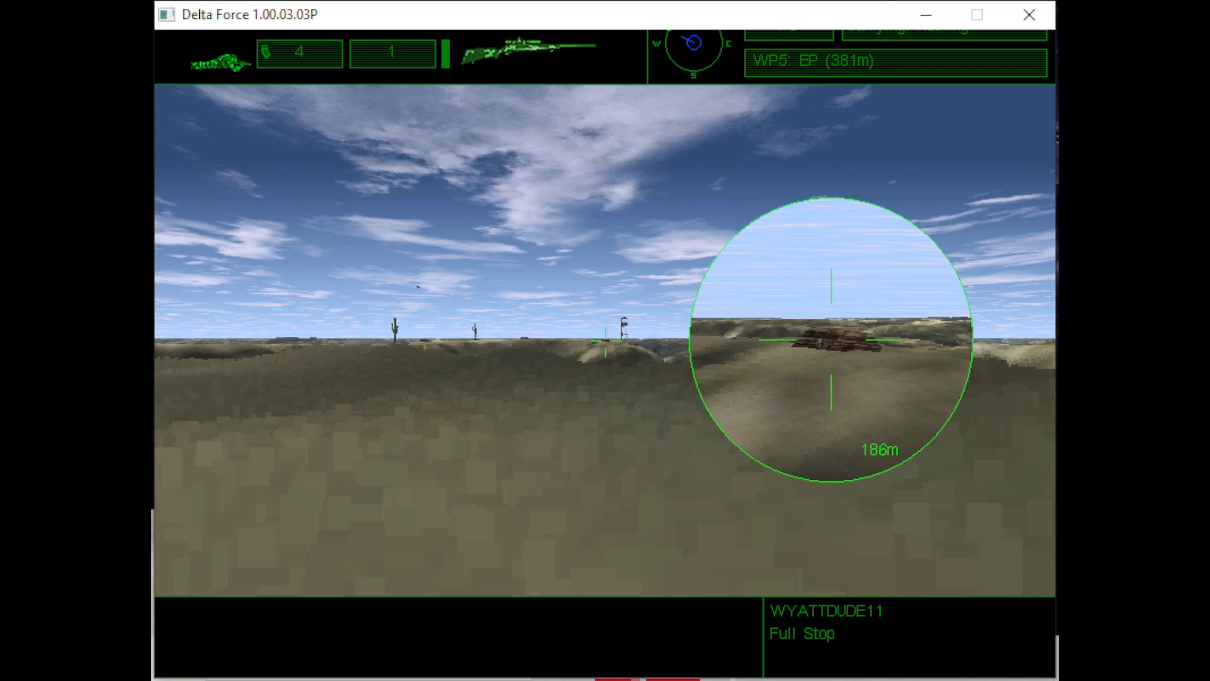
{"action": "left_click", "coordinate": [828, 341]}
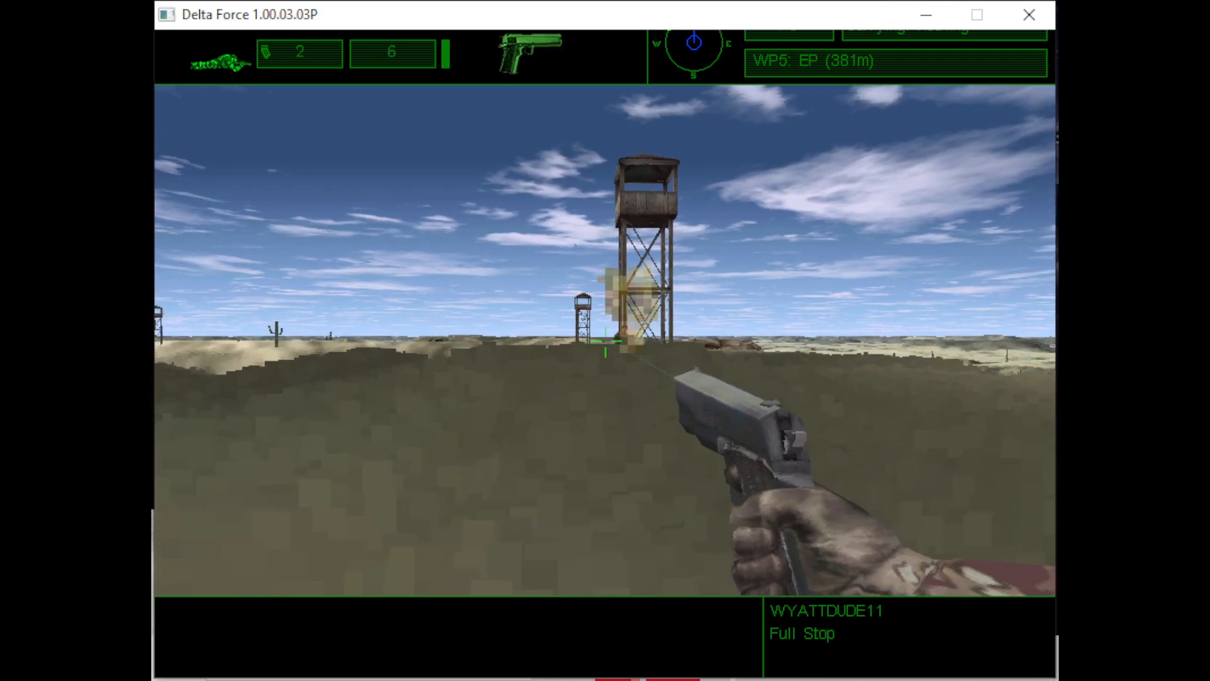
{"action": "left_click", "coordinate": [605, 340]}
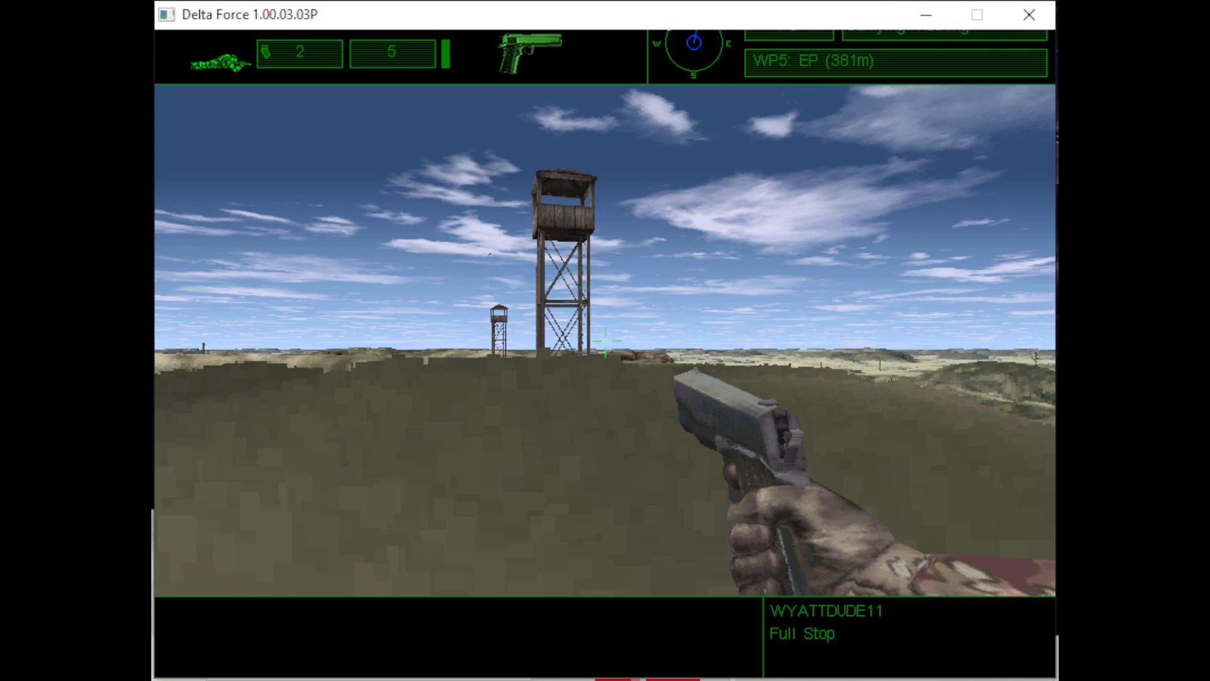
{"action": "key", "text": "m"}
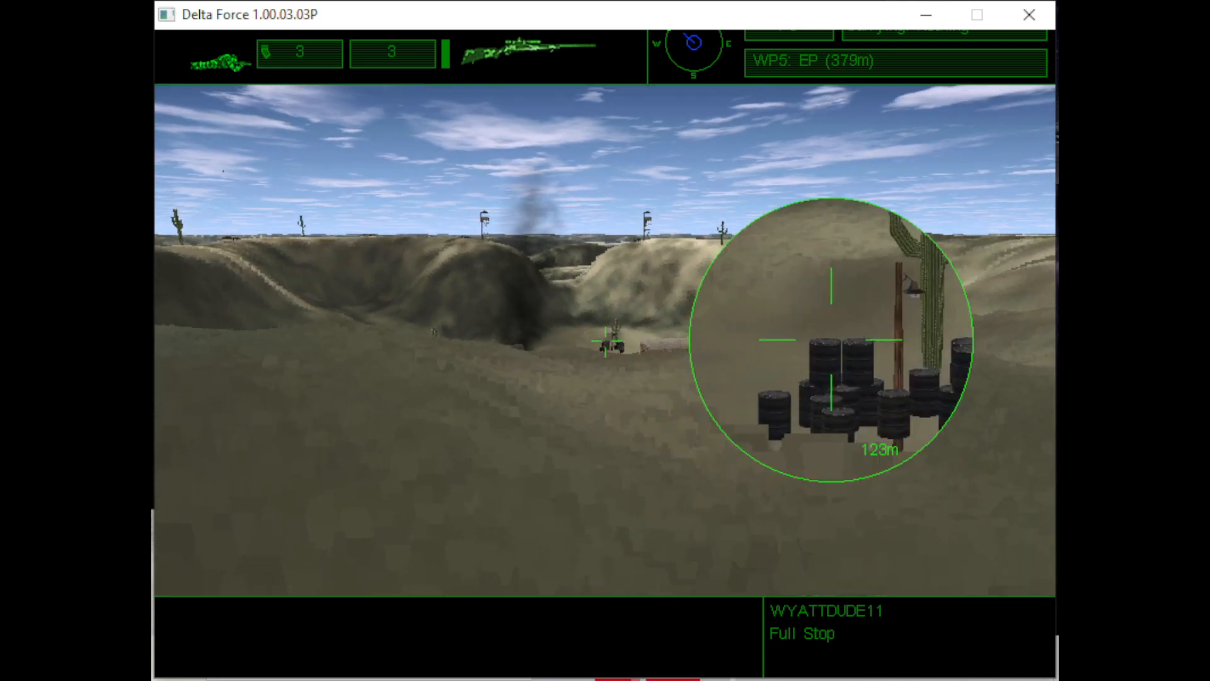
Step: Shoot the target by the barrels, the camp near the wreckage, and the soldier below the watchtower
{"action": "left_click", "coordinate": [829, 339]}
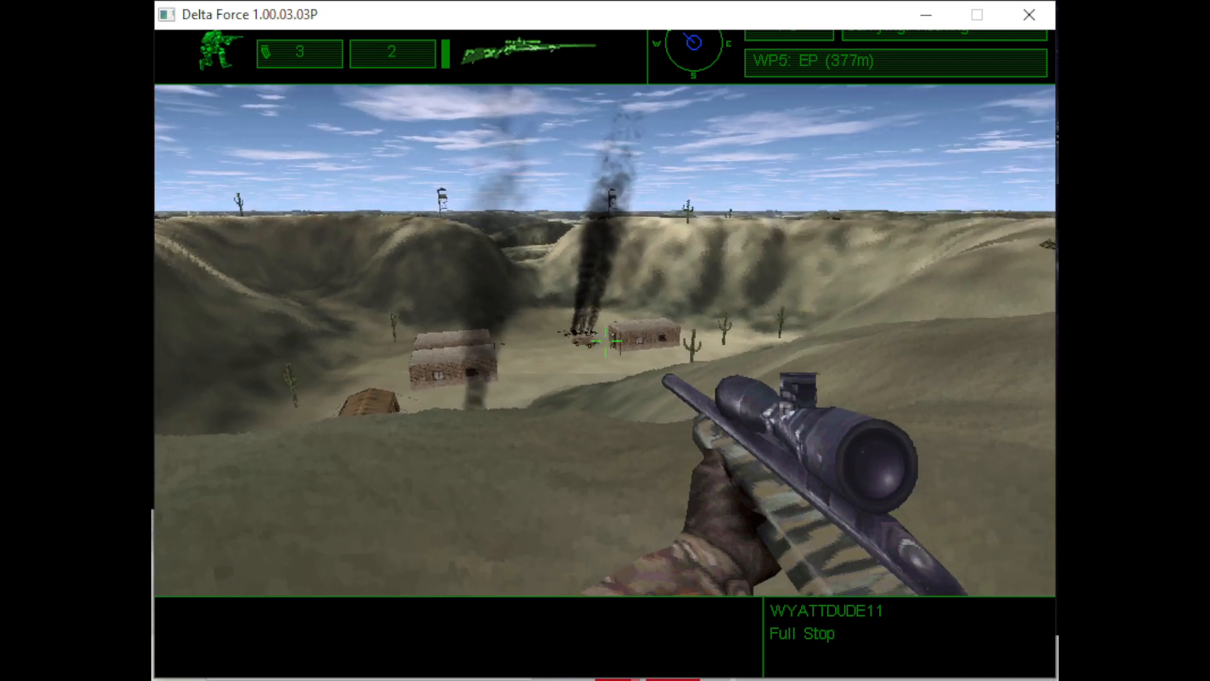
{"action": "left_click", "coordinate": [605, 340]}
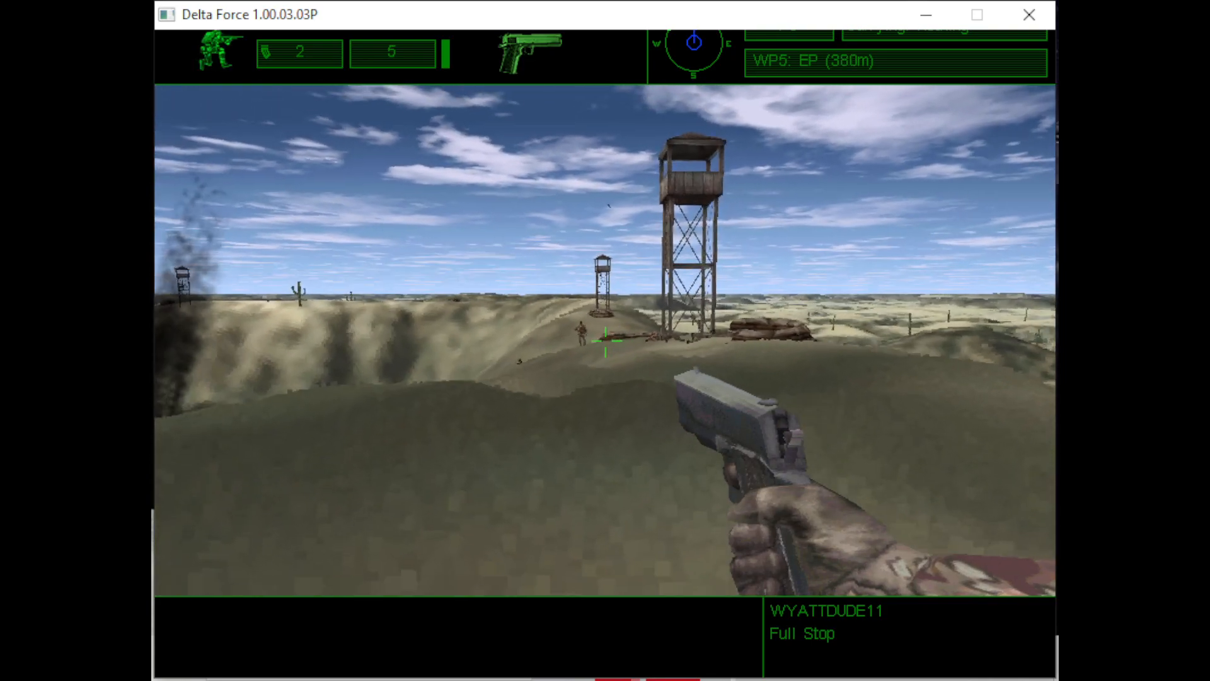
{"action": "left_click", "coordinate": [605, 348]}
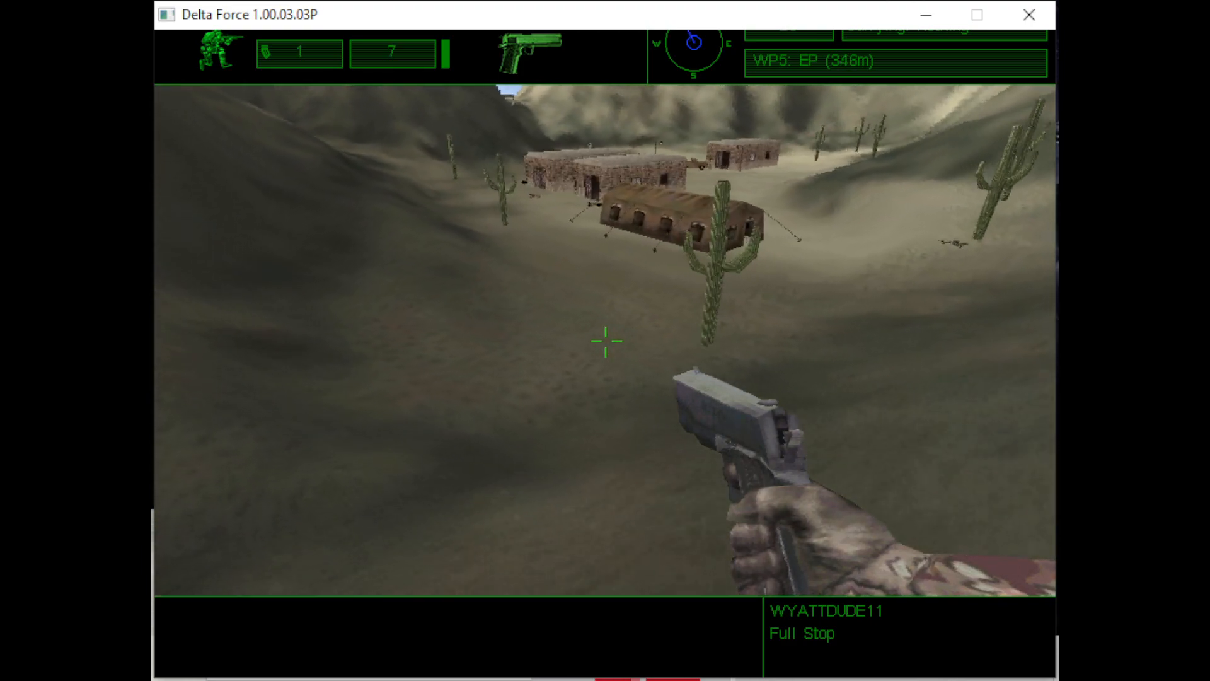
Step: Push into the compound beside the tent and huts, 270 m from extraction, and switch weapons
{"action": "key", "text": "w"}
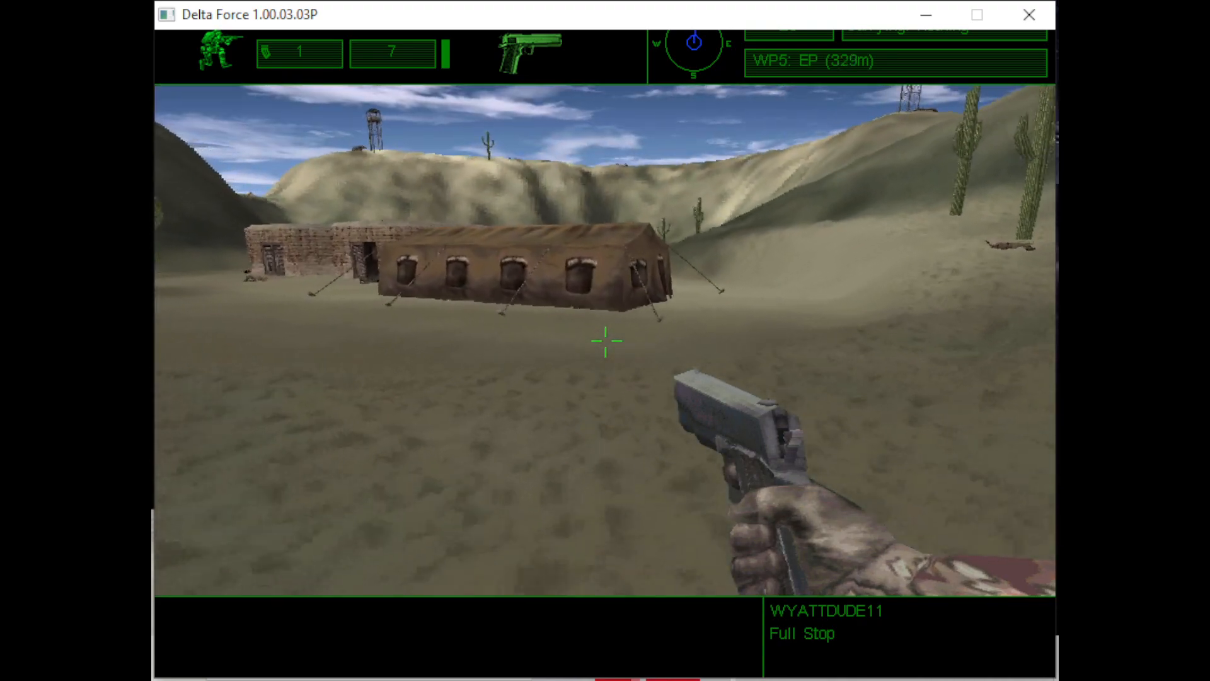
{"action": "key", "text": "m"}
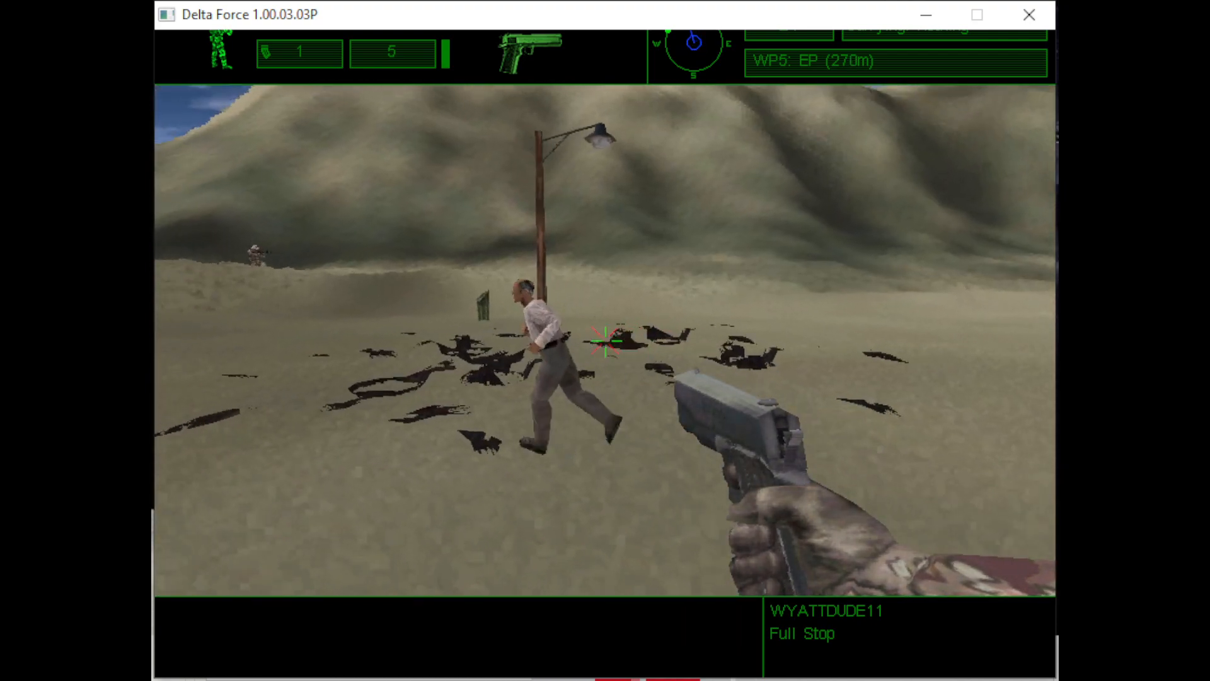
Step: Keep advancing with the pistol toward waypoint 5, ending 31 m from extraction
{"action": "key", "text": "w"}
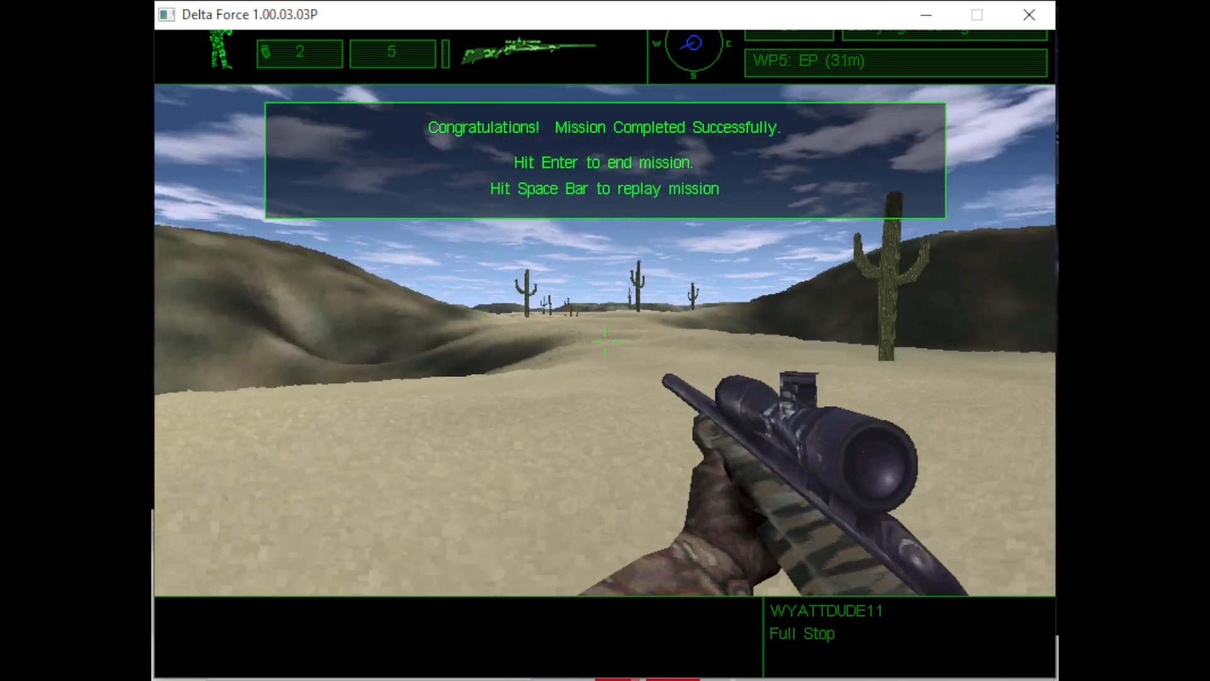
Step: Confirm the Full Stop completion message to bring up the debriefing showing 36 kills
{"action": "key", "text": "enter"}
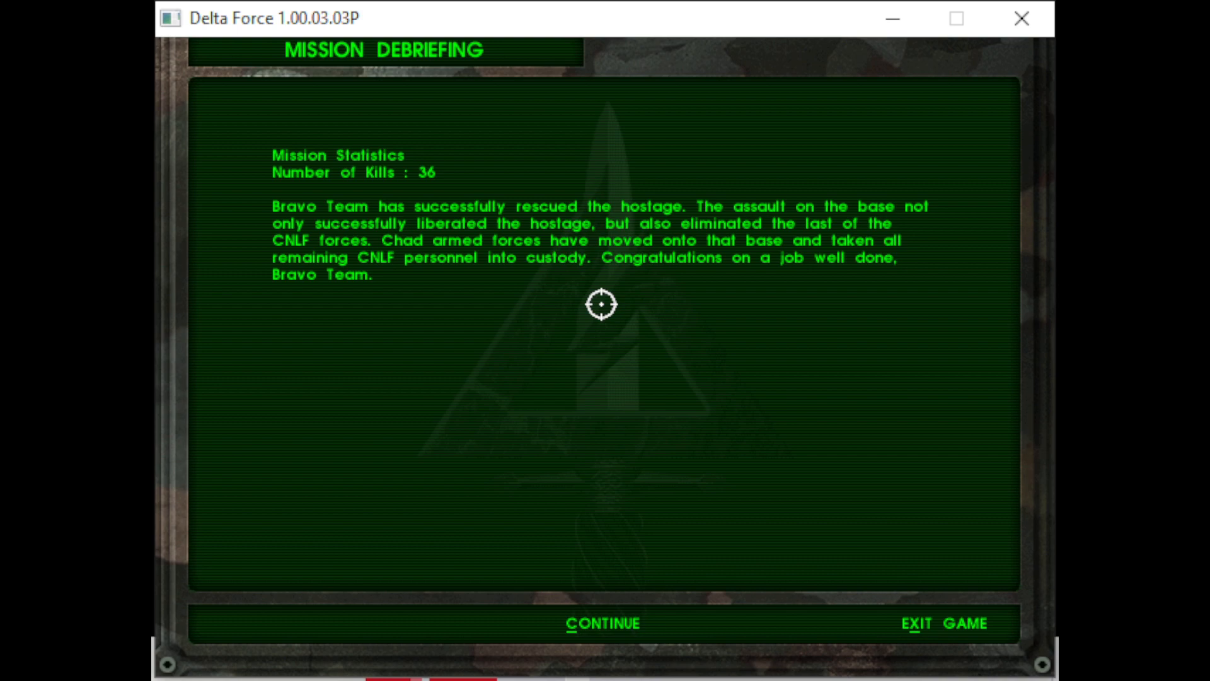
Step: Dismiss the Full Stop debriefing to return to the Chad campaign map
{"action": "left_click", "coordinate": [603, 622]}
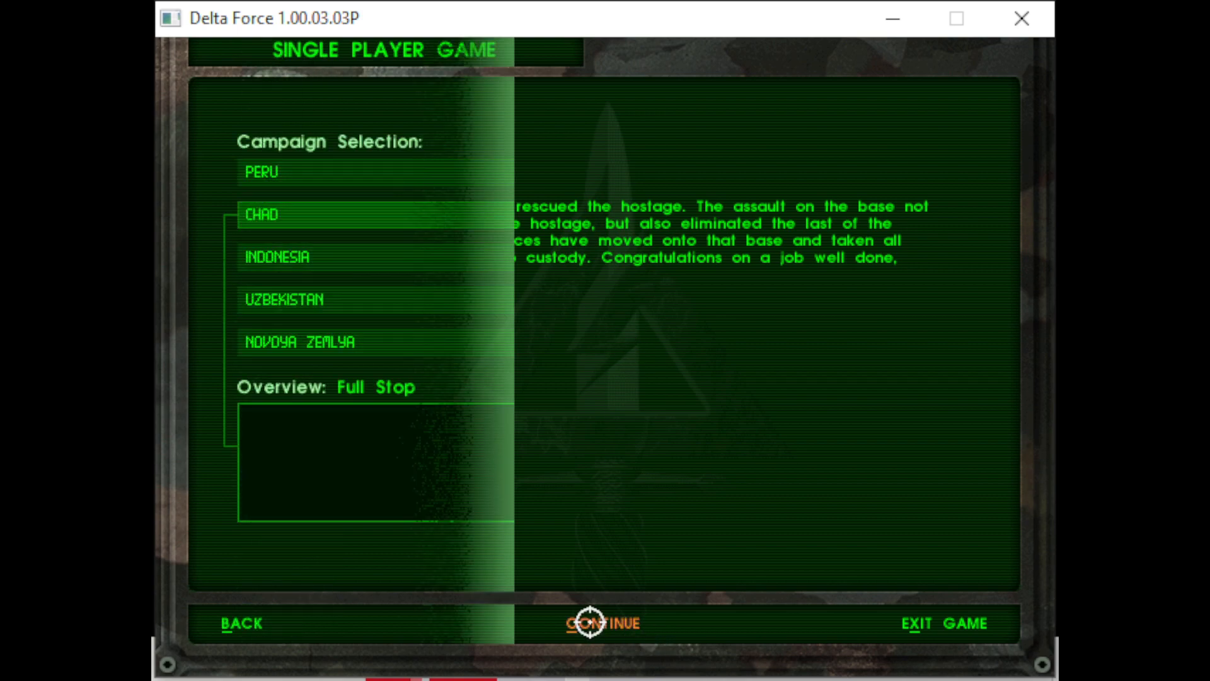
{"action": "left_click", "coordinate": [604, 623]}
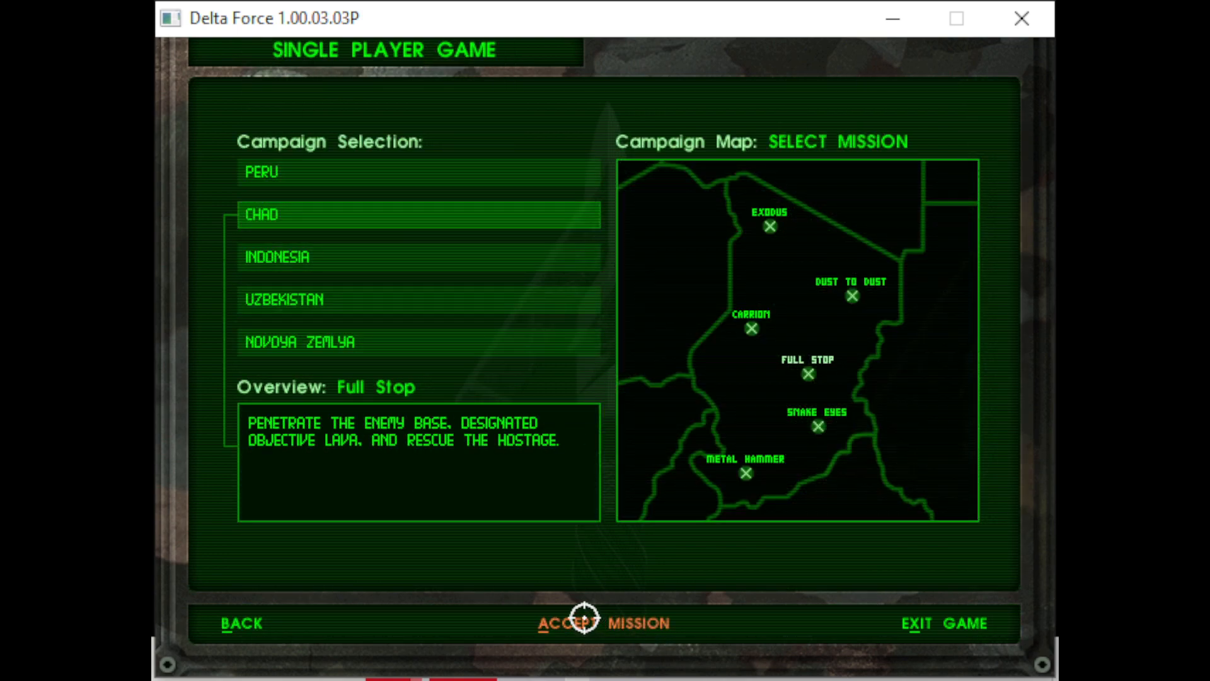
{"action": "mouse_move", "coordinate": [310, 247]}
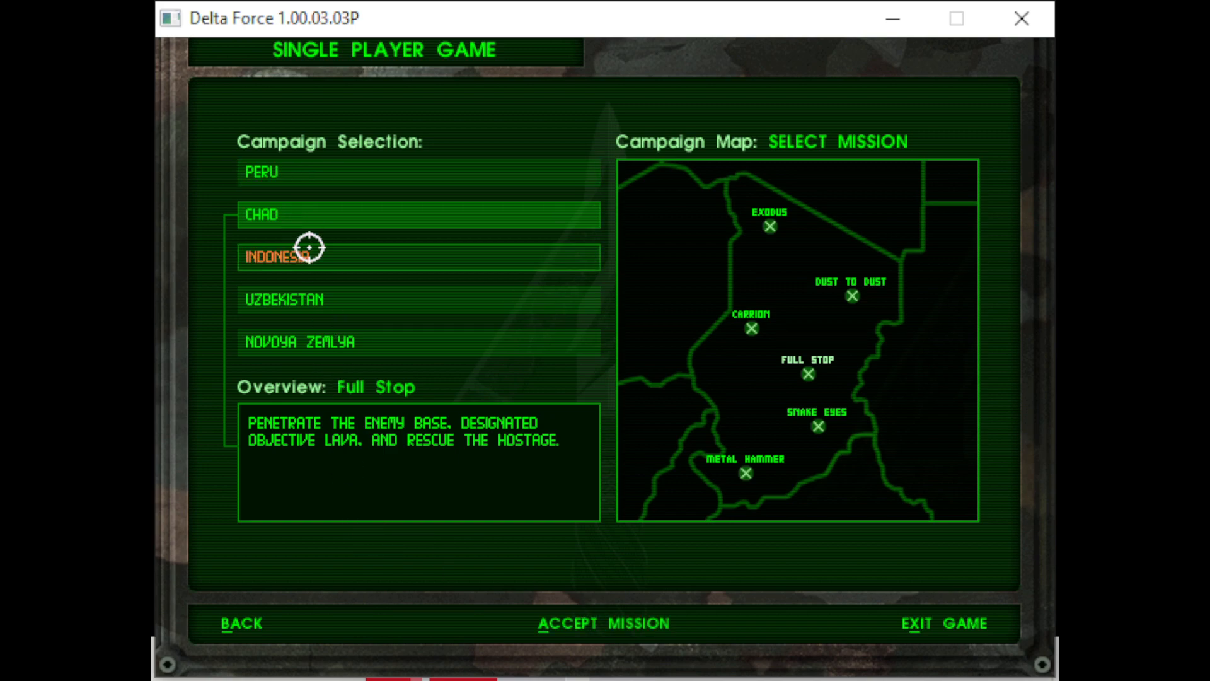
Step: Preview the Indonesia campaign, return to Chad, and select the Dust to Dust mission
{"action": "left_click", "coordinate": [277, 258]}
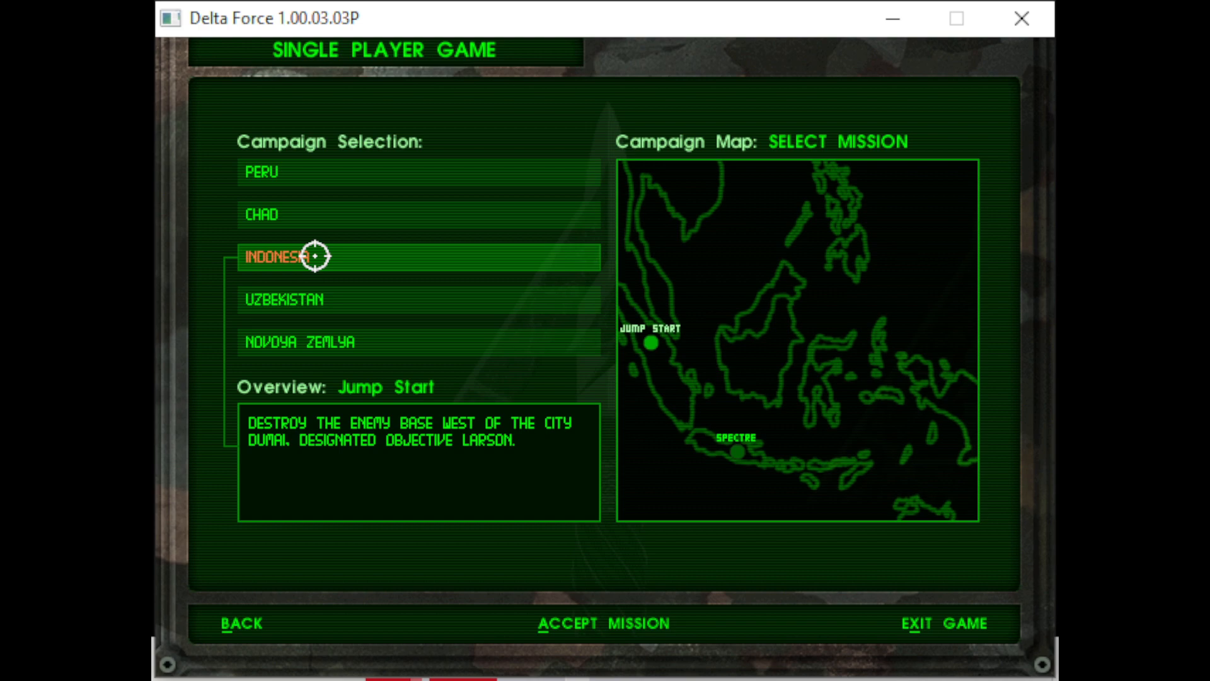
{"action": "left_click", "coordinate": [261, 214]}
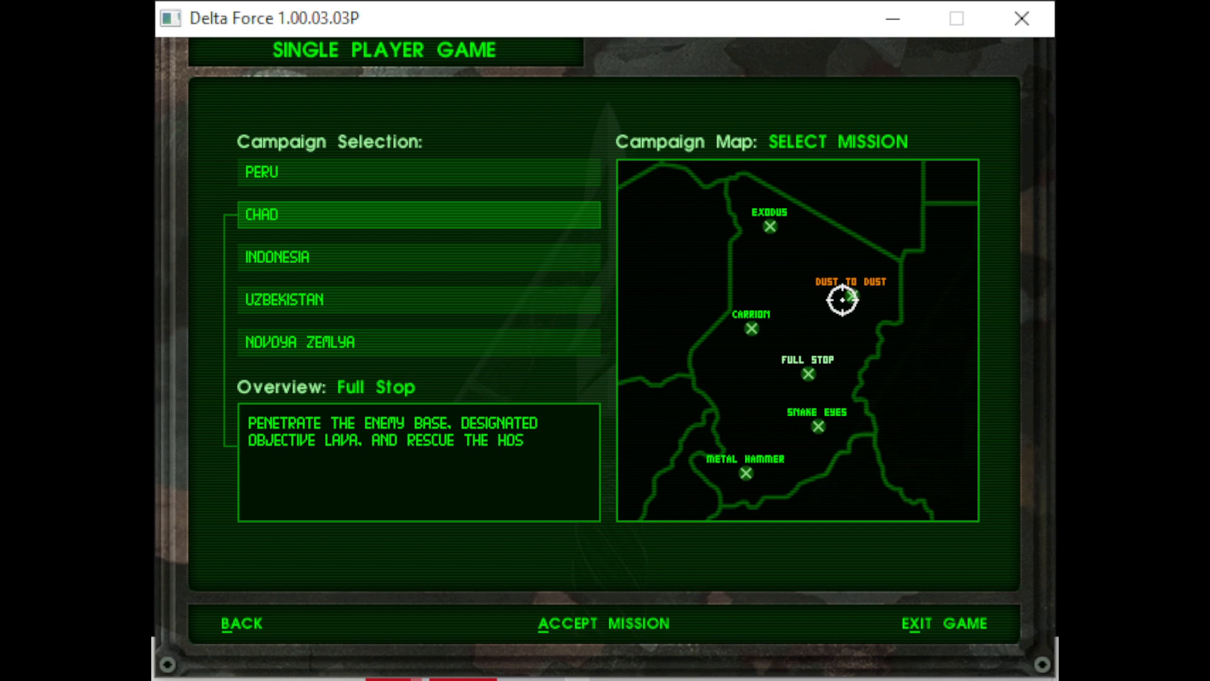
{"action": "left_click", "coordinate": [841, 297]}
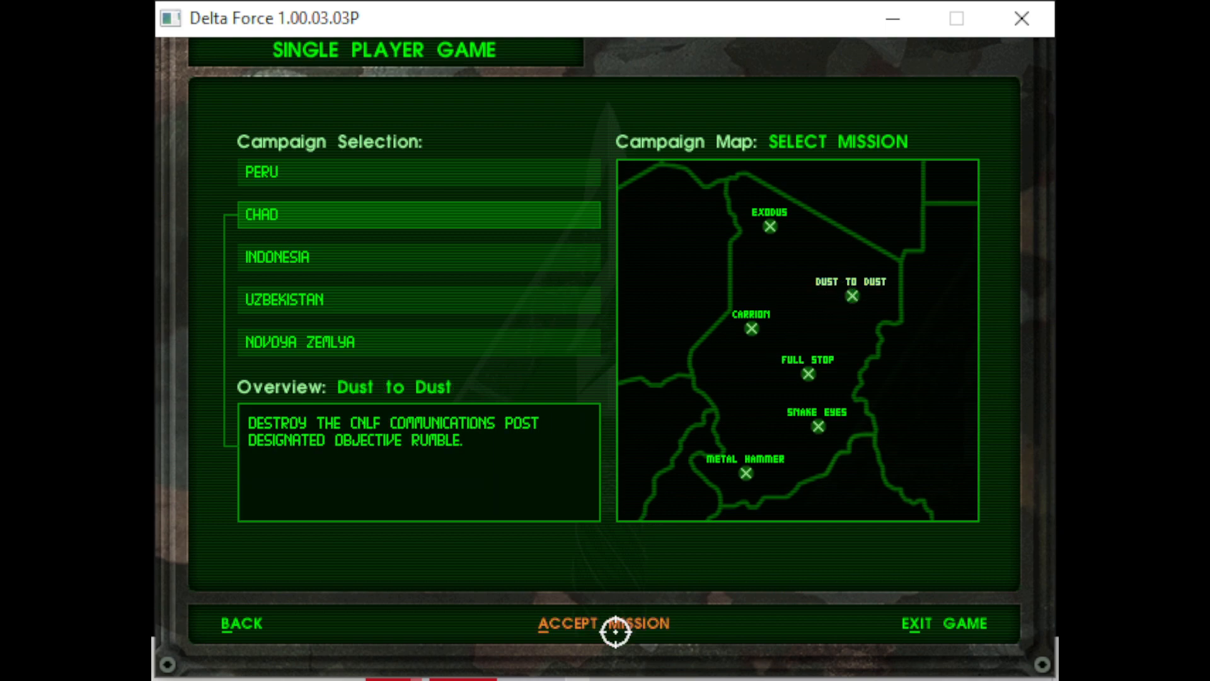
Step: Accept Dust to Dust, review the loadout including 2 LAWs and sidearms, and start the mission
{"action": "left_click", "coordinate": [605, 622]}
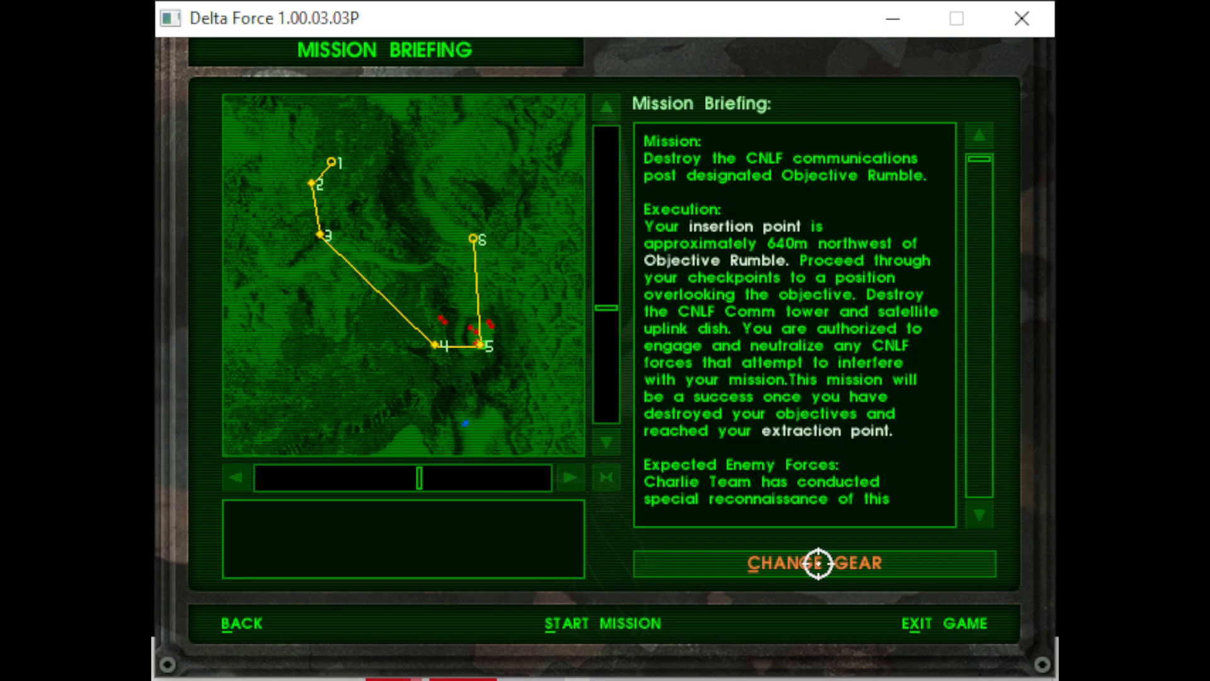
{"action": "left_click", "coordinate": [814, 563]}
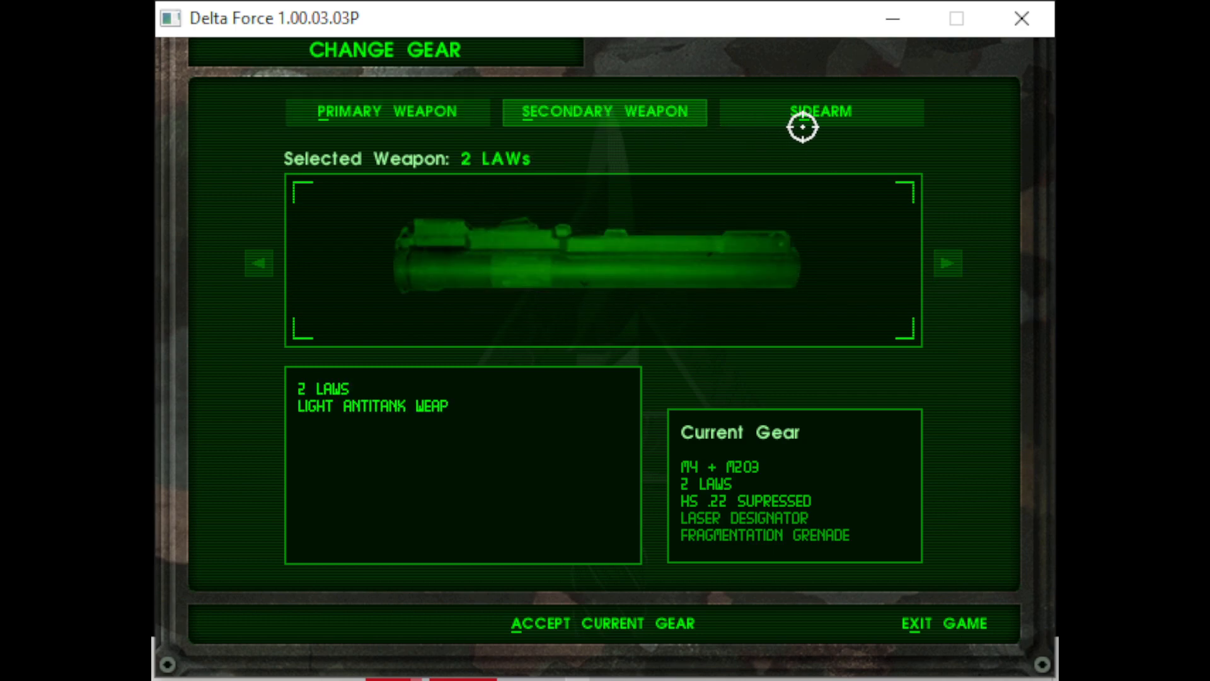
{"action": "left_click", "coordinate": [819, 112]}
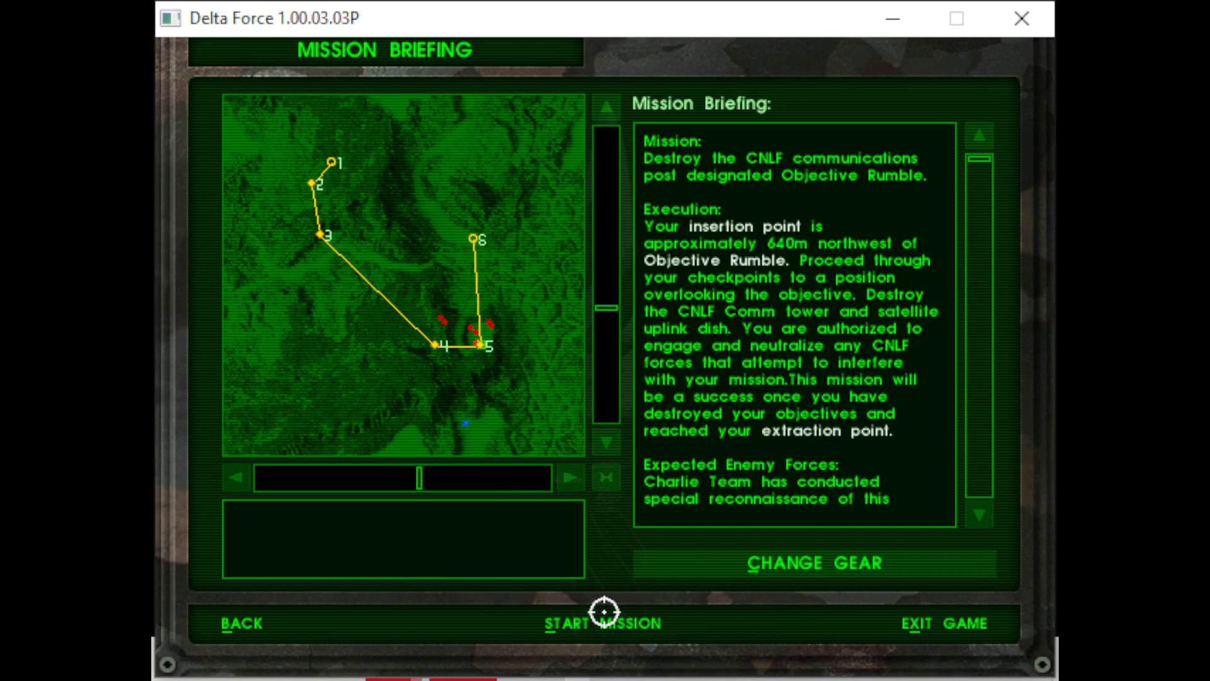
{"action": "left_click", "coordinate": [591, 623]}
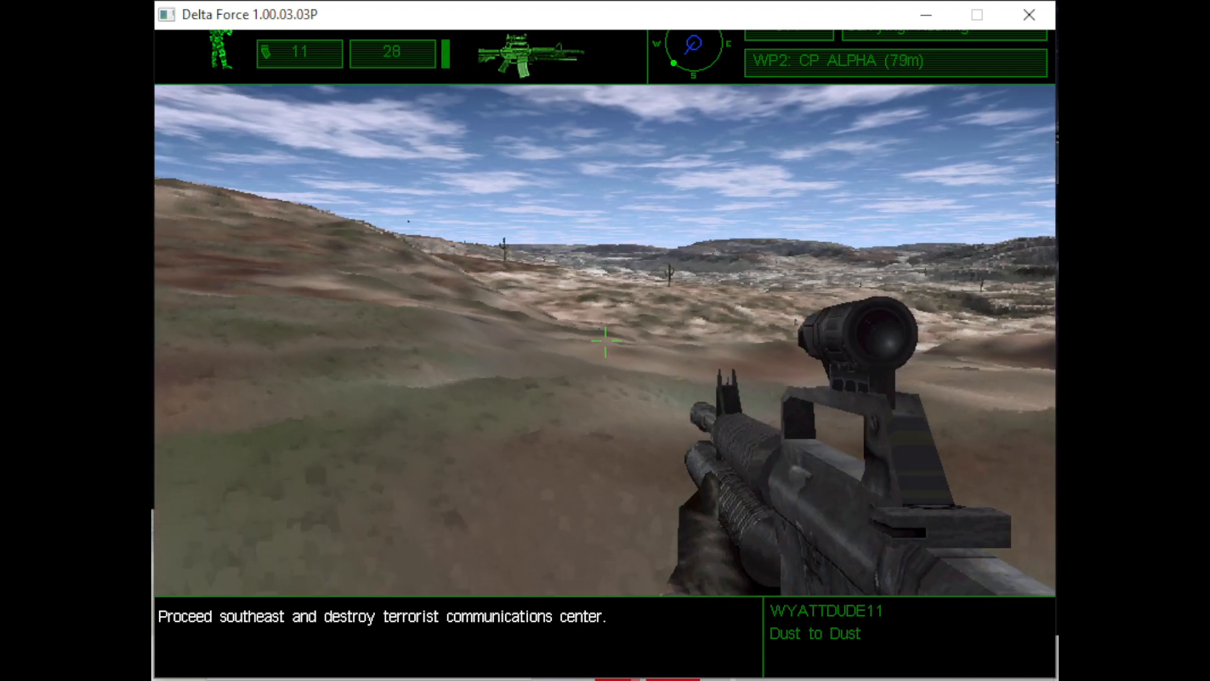
Step: Advance across the hill toward checkpoint Alpha and turn to face the comm tower
{"action": "key", "text": "w"}
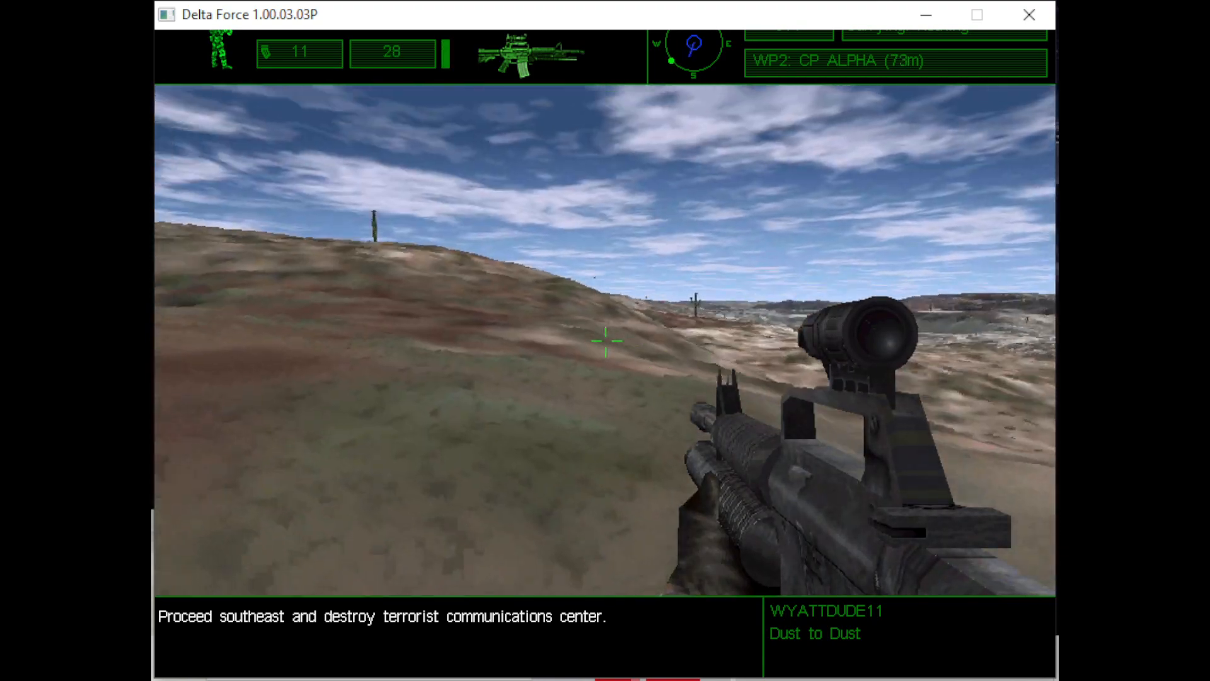
{"action": "key", "text": "w"}
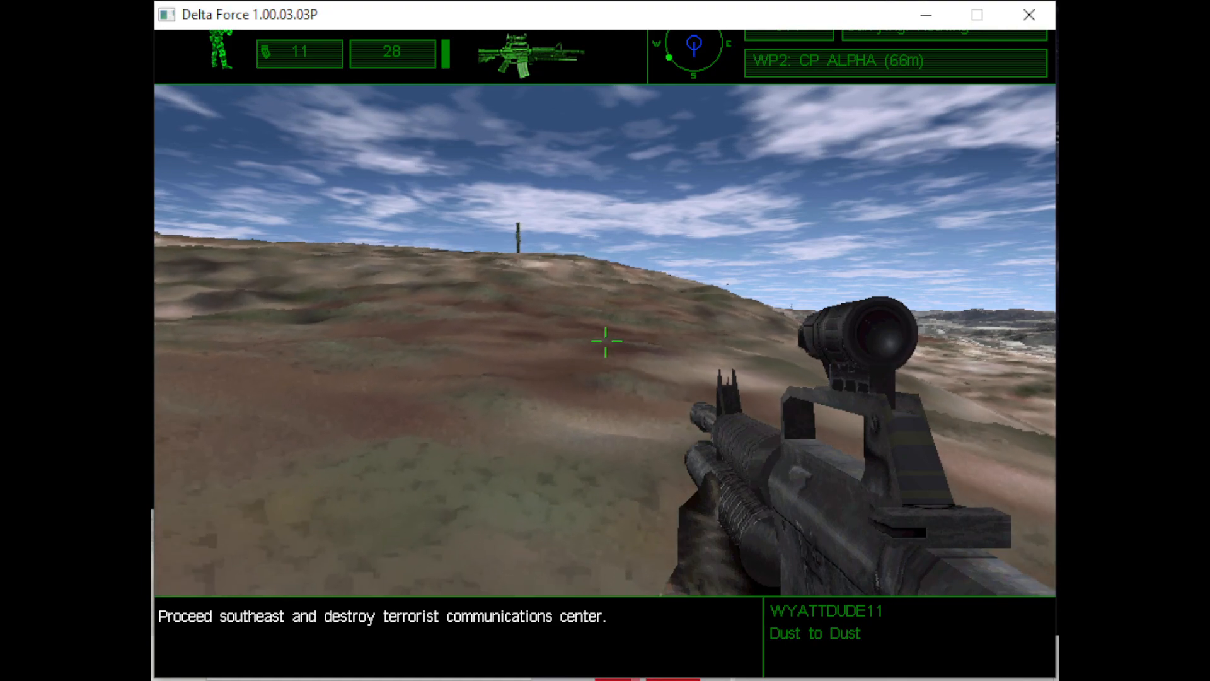
{"action": "key", "text": "w"}
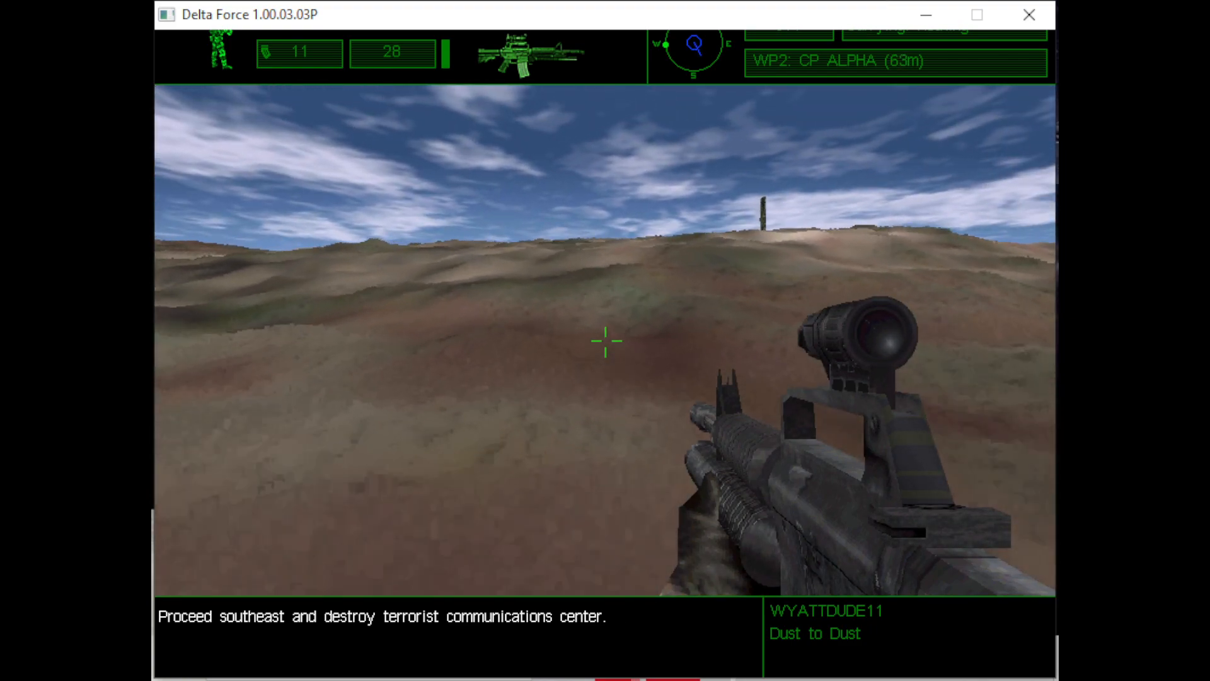
{"action": "key", "text": "m"}
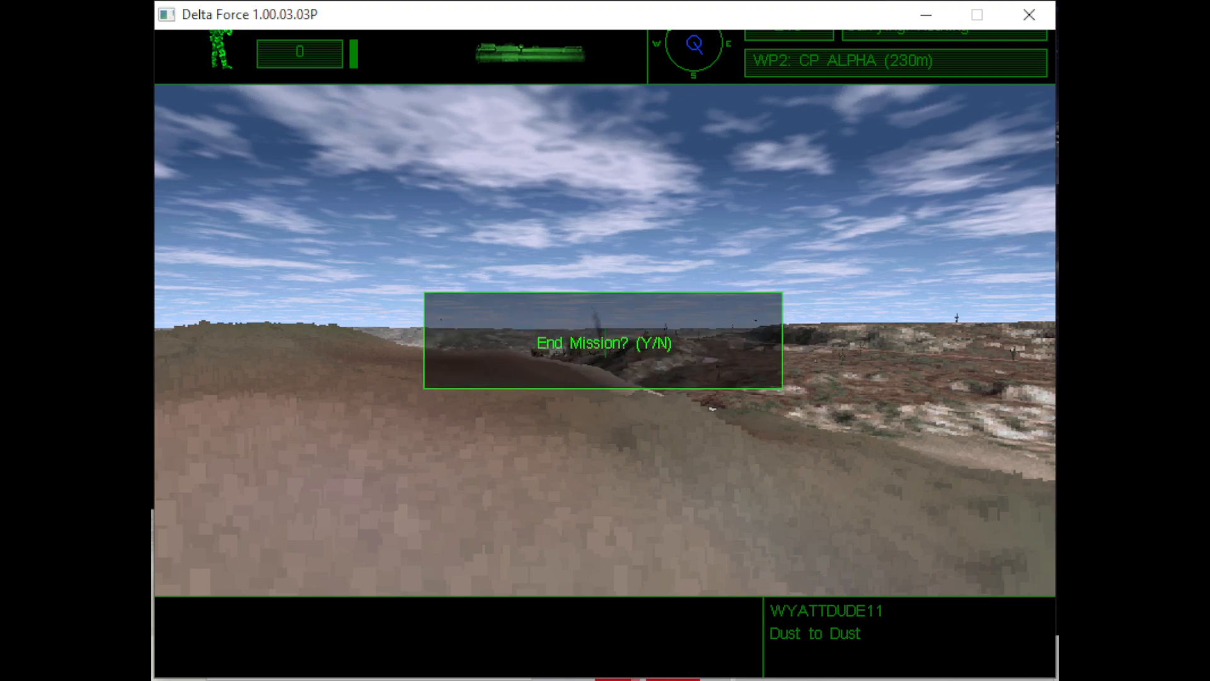
Step: End the Dust to Dust mission and dismiss its debriefing to return to the Chad campaign map
{"action": "key", "text": "y"}
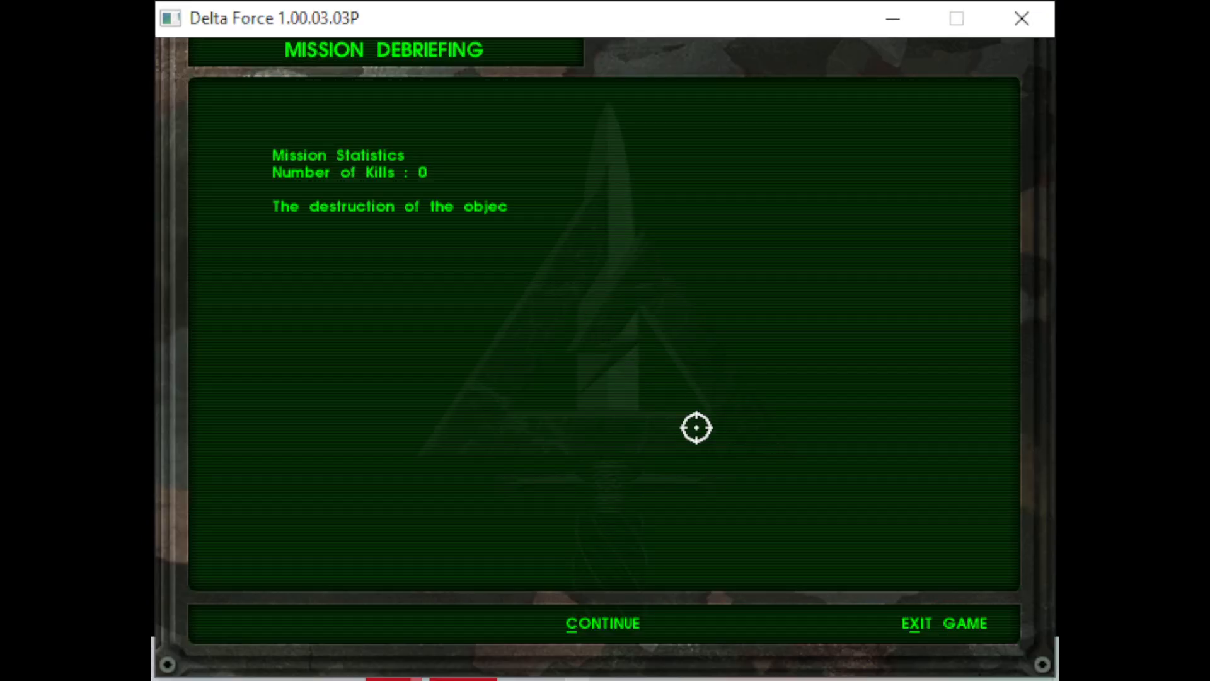
{"action": "mouse_move", "coordinate": [934, 622]}
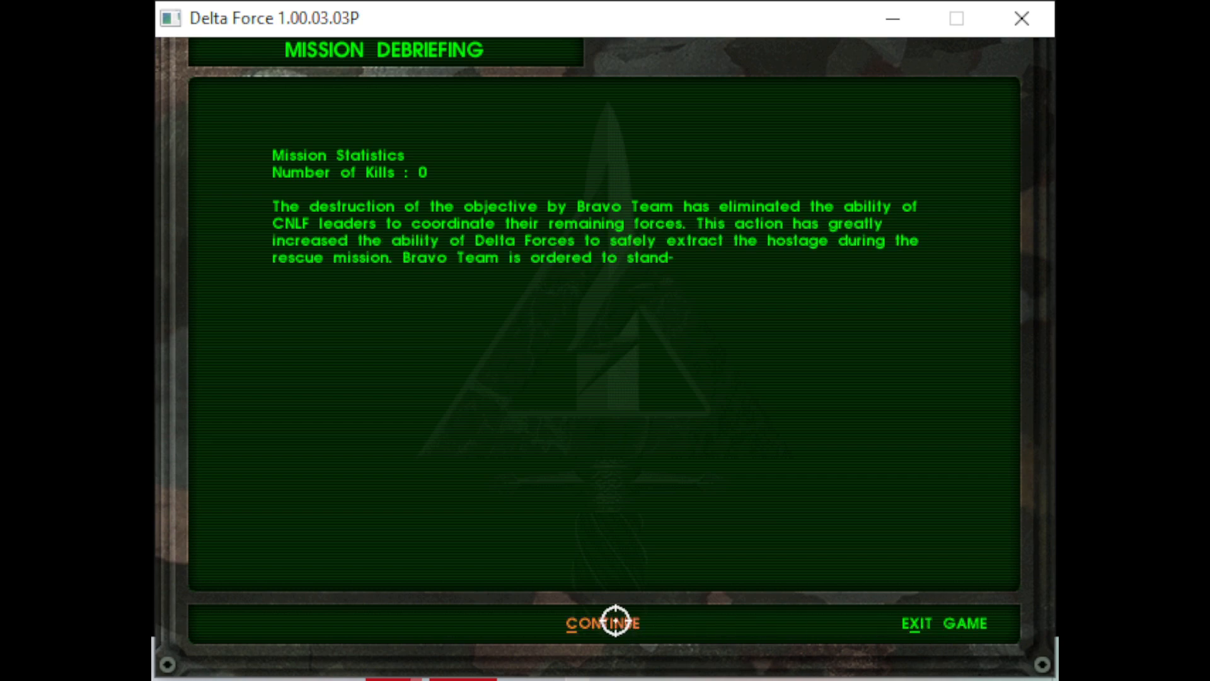
{"action": "left_click", "coordinate": [604, 622]}
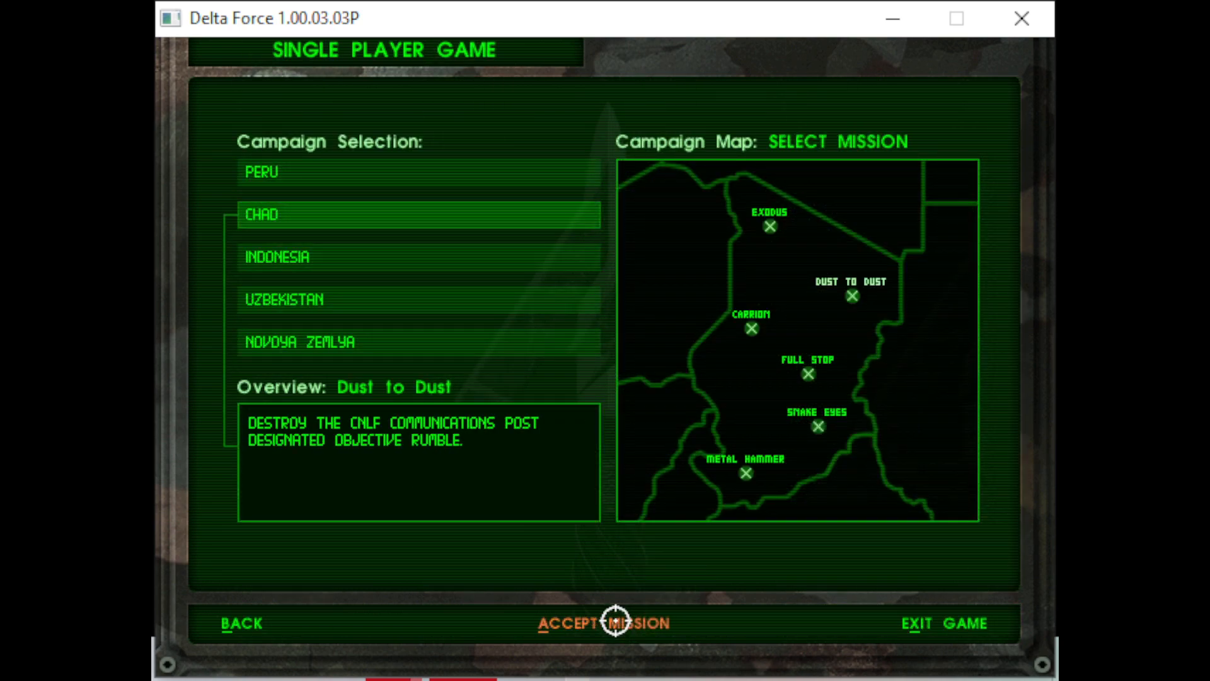